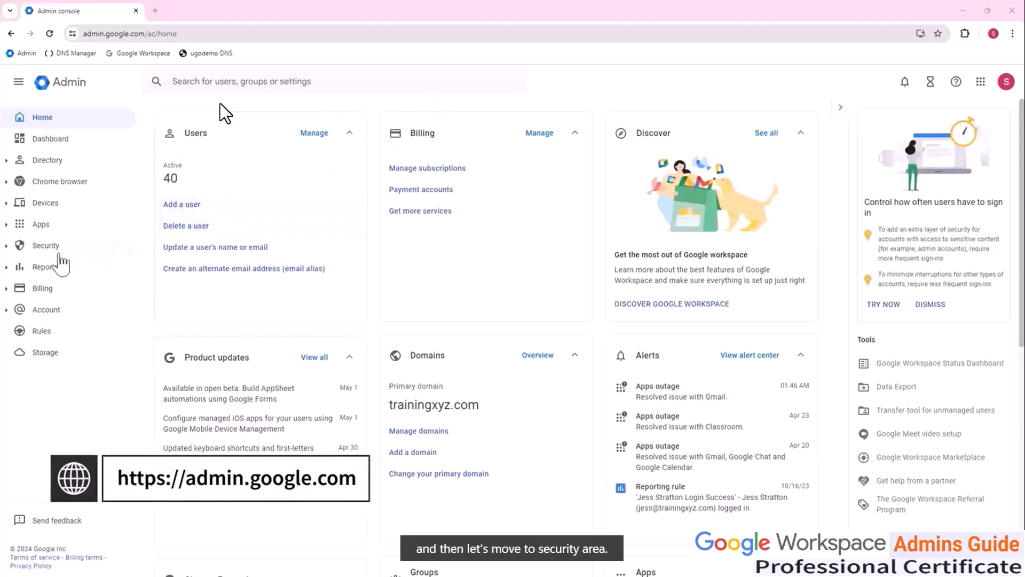
Step: Expand the Security section in the left navigation to list its sub-pages
{"action": "left_click", "coordinate": [46, 246]}
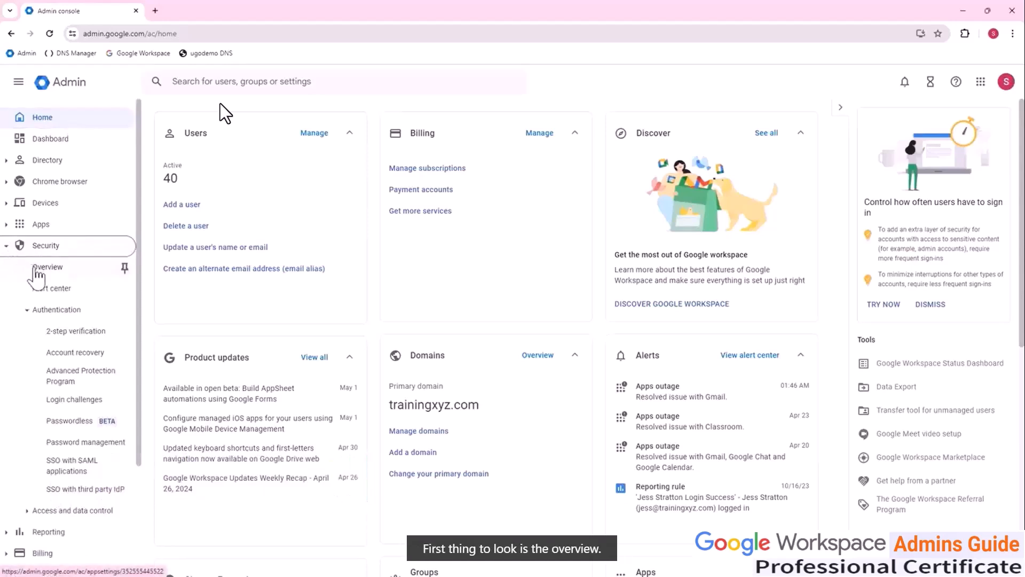
Step: Show the Security overview and scroll through its settings list (Data protection, Passwordless, 2-Step Verification)
{"action": "left_click", "coordinate": [47, 267]}
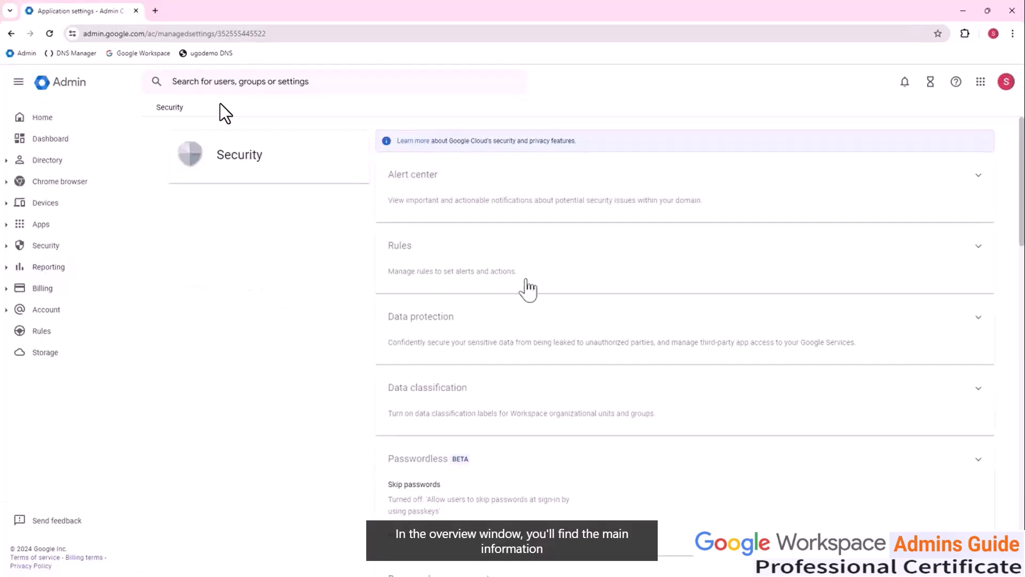
{"action": "scroll", "scroll_direction": "down", "scroll_amount": 3}
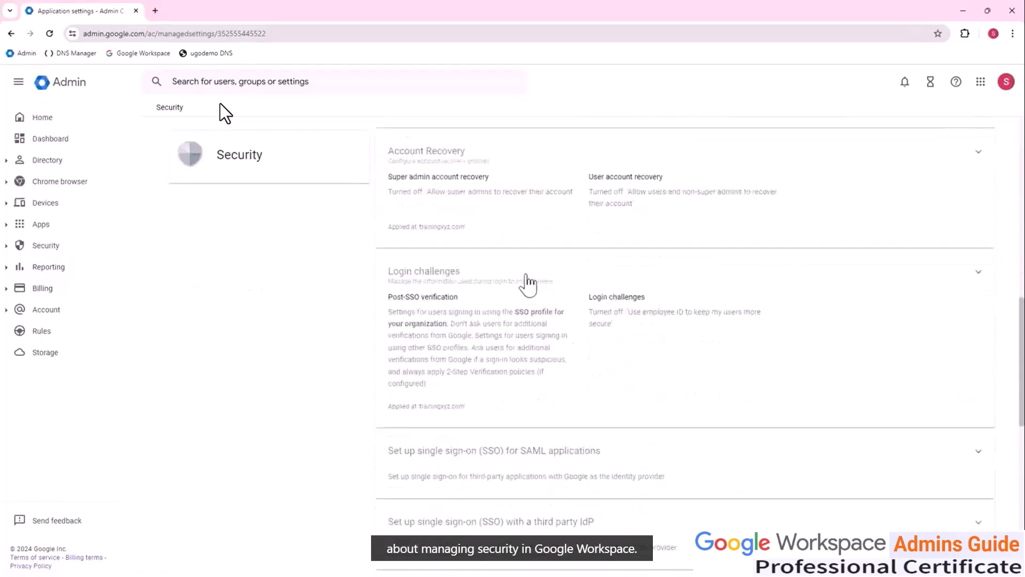
{"action": "scroll", "scroll_direction": "down", "scroll_amount": 3}
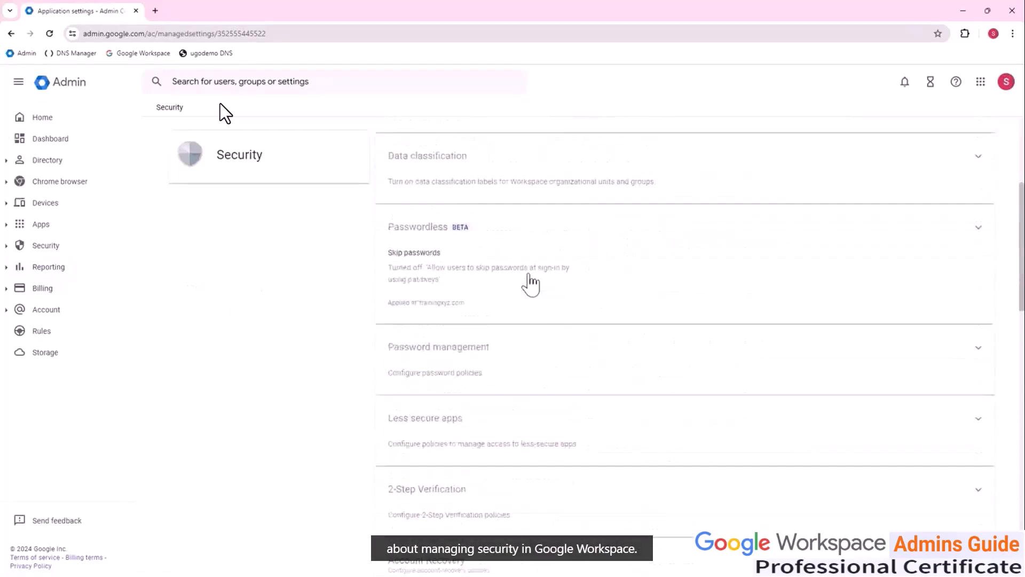
{"action": "scroll", "scroll_direction": "up", "scroll_amount": 3}
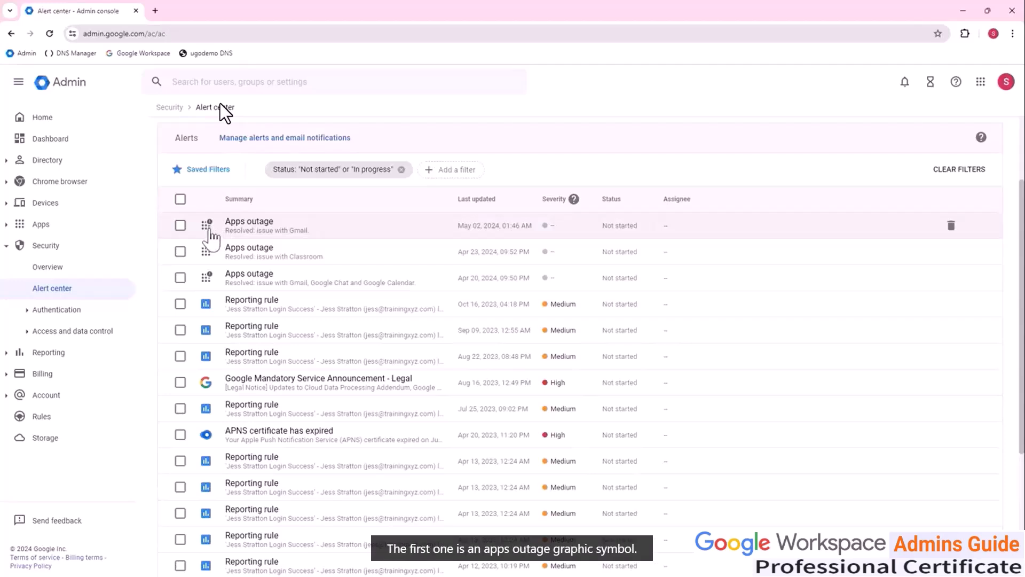
{"action": "mouse_move", "coordinate": [252, 231]}
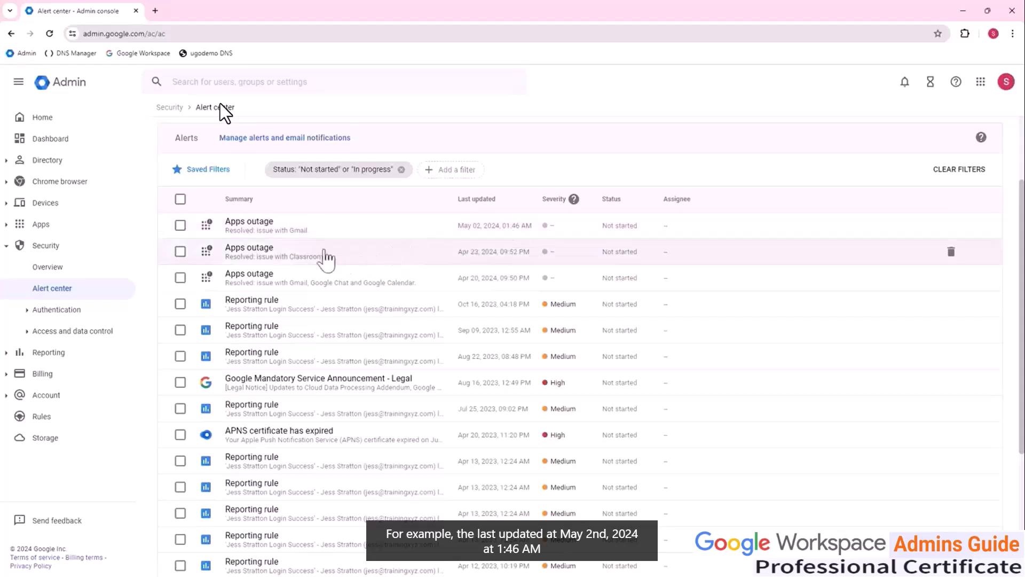
{"action": "mouse_move", "coordinate": [249, 226]}
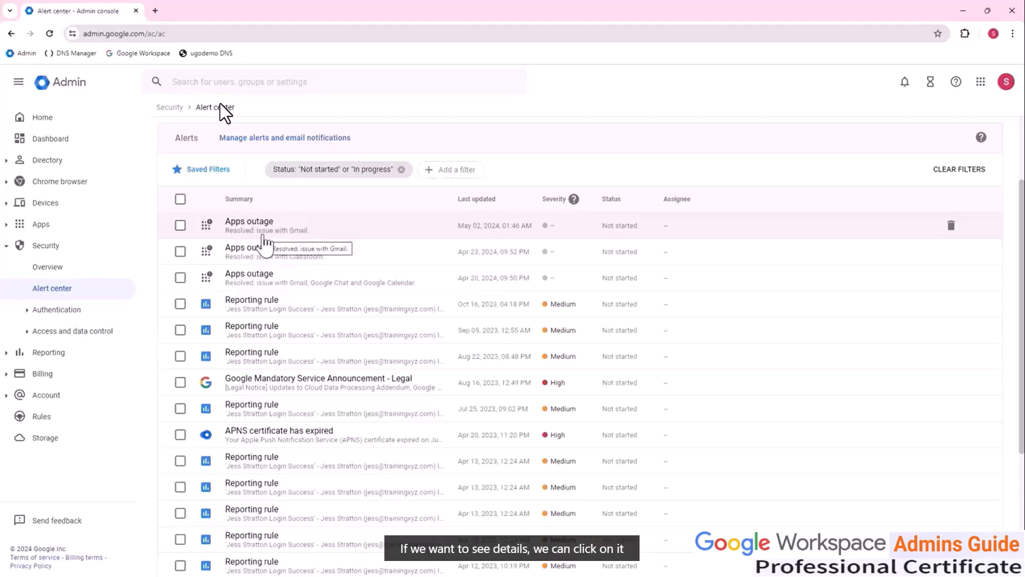
{"action": "left_click", "coordinate": [249, 226]}
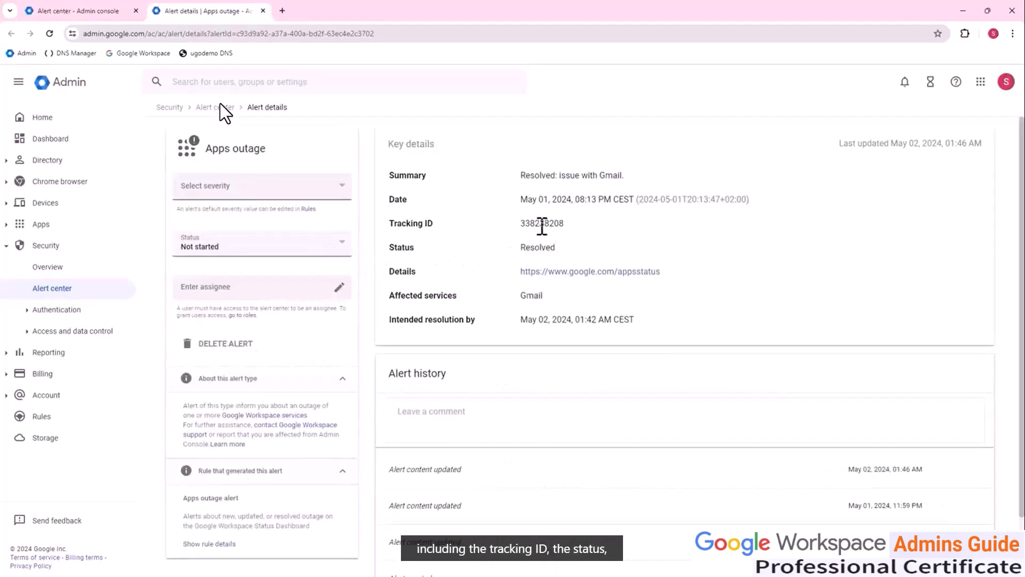
{"action": "mouse_move", "coordinate": [591, 246]}
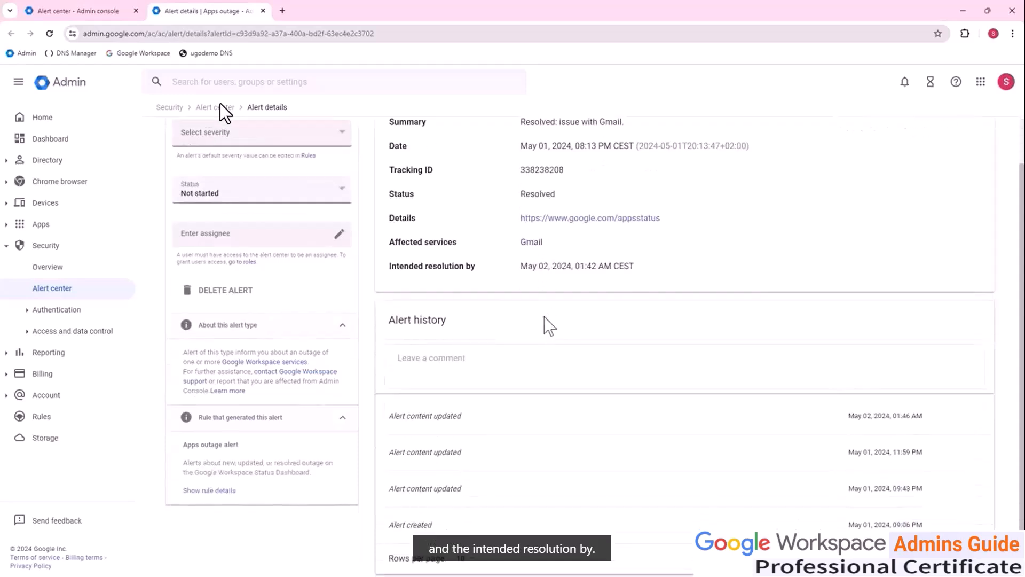
{"action": "scroll", "scroll_direction": "down", "scroll_amount": 3}
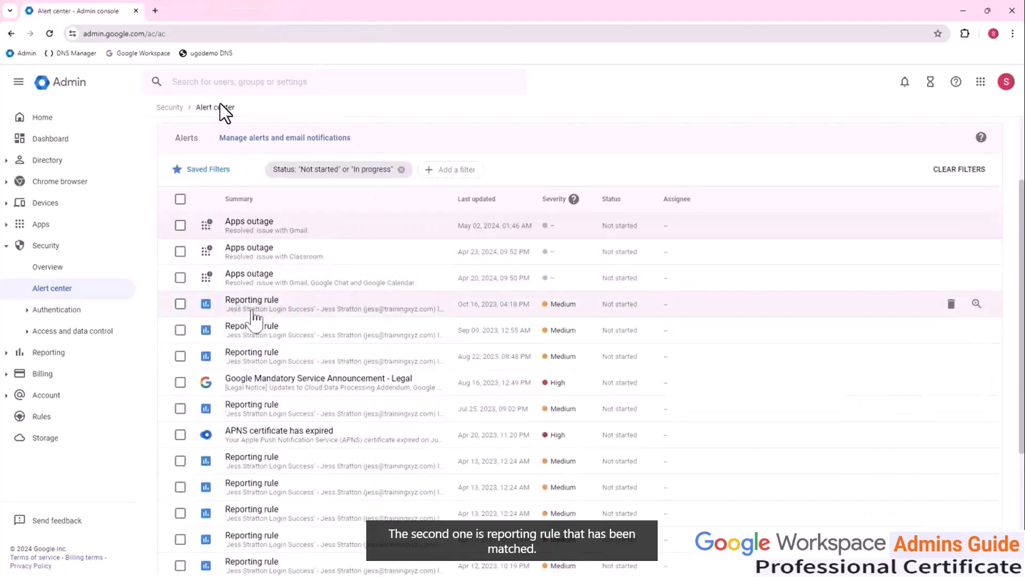
{"action": "mouse_move", "coordinate": [252, 308]}
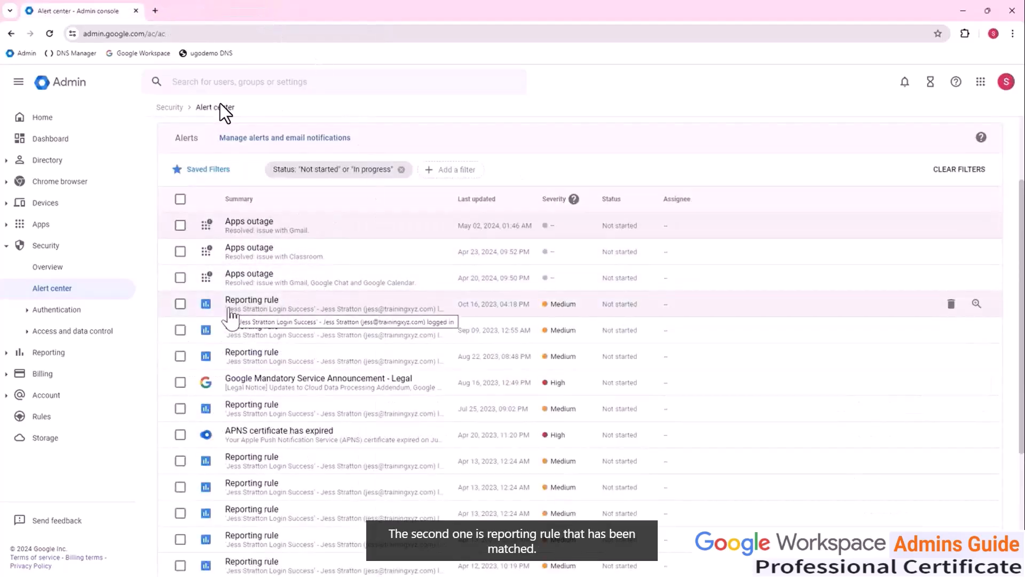
{"action": "mouse_move", "coordinate": [222, 321]}
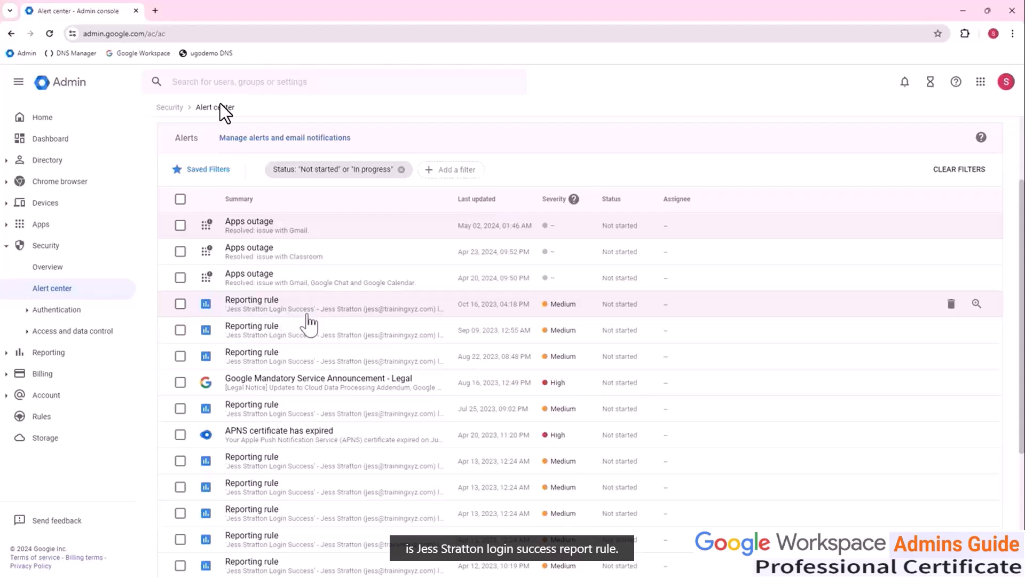
{"action": "mouse_move", "coordinate": [310, 324]}
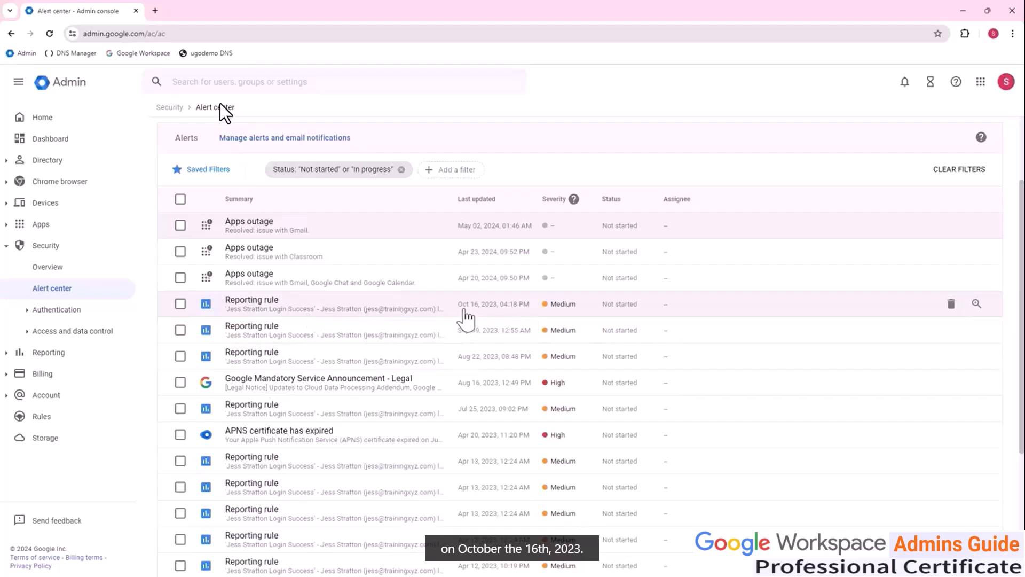
{"action": "mouse_move", "coordinate": [340, 321]}
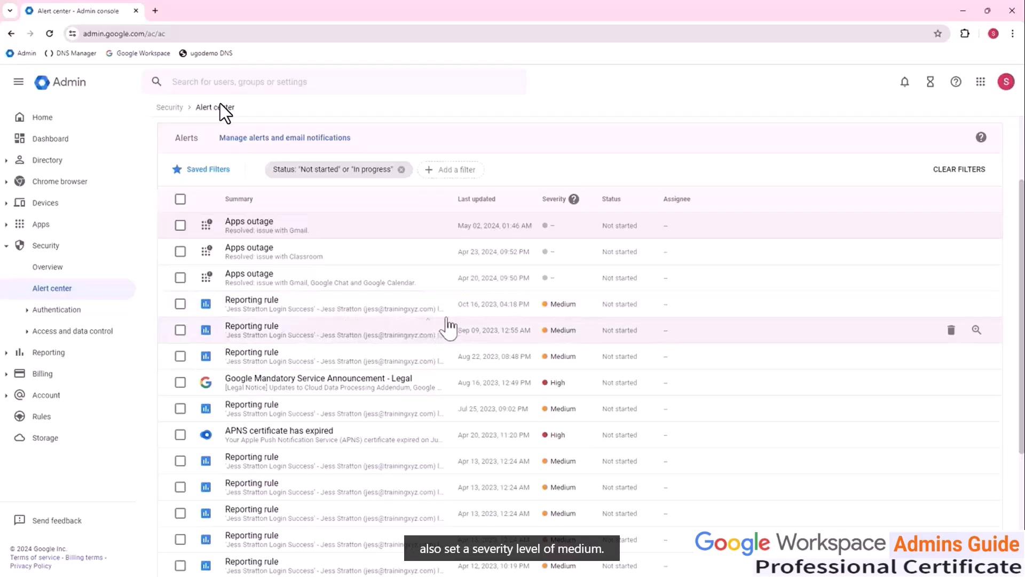
{"action": "mouse_move", "coordinate": [554, 314]}
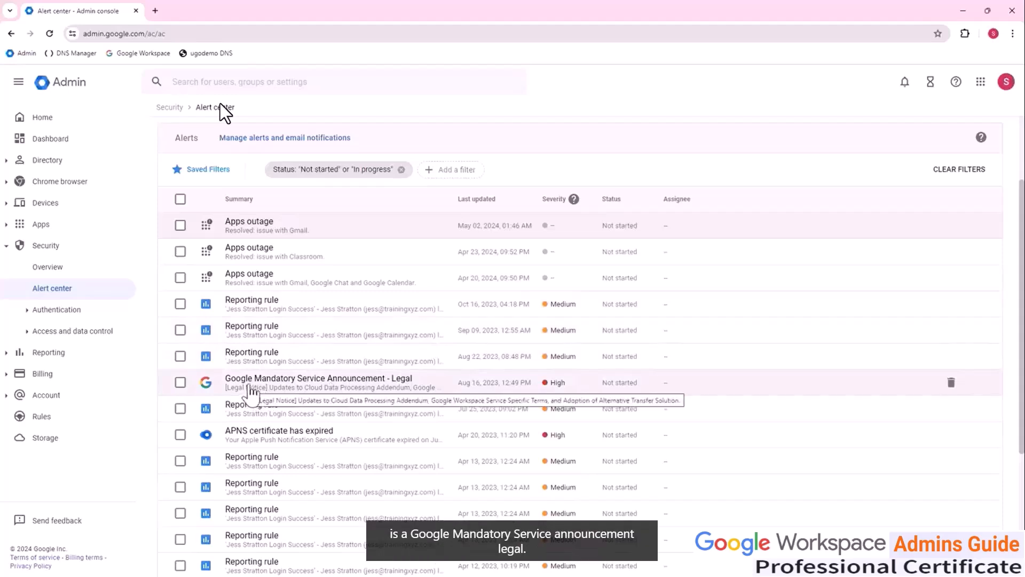
{"action": "mouse_move", "coordinate": [363, 392]}
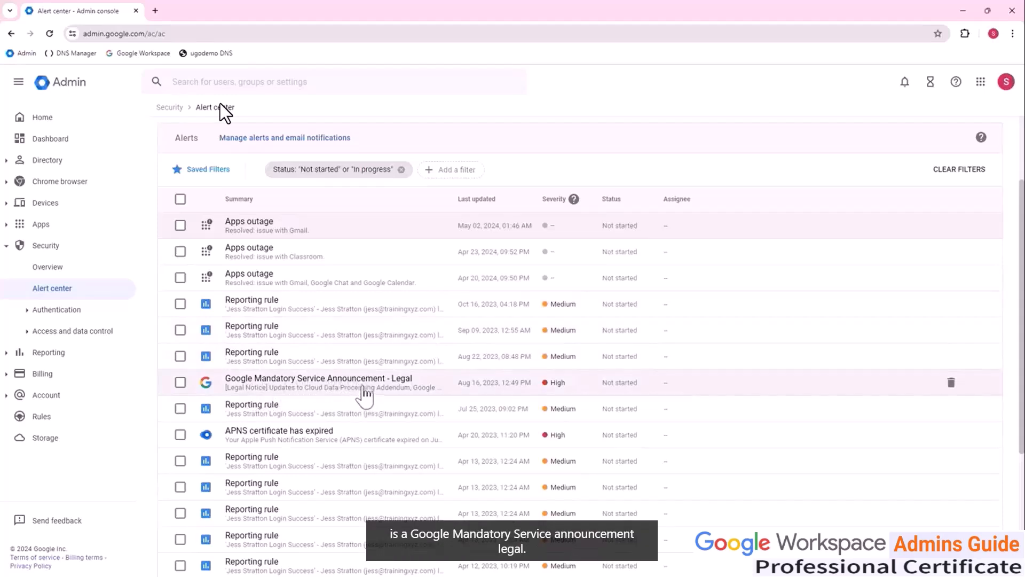
{"action": "left_click", "coordinate": [318, 382]}
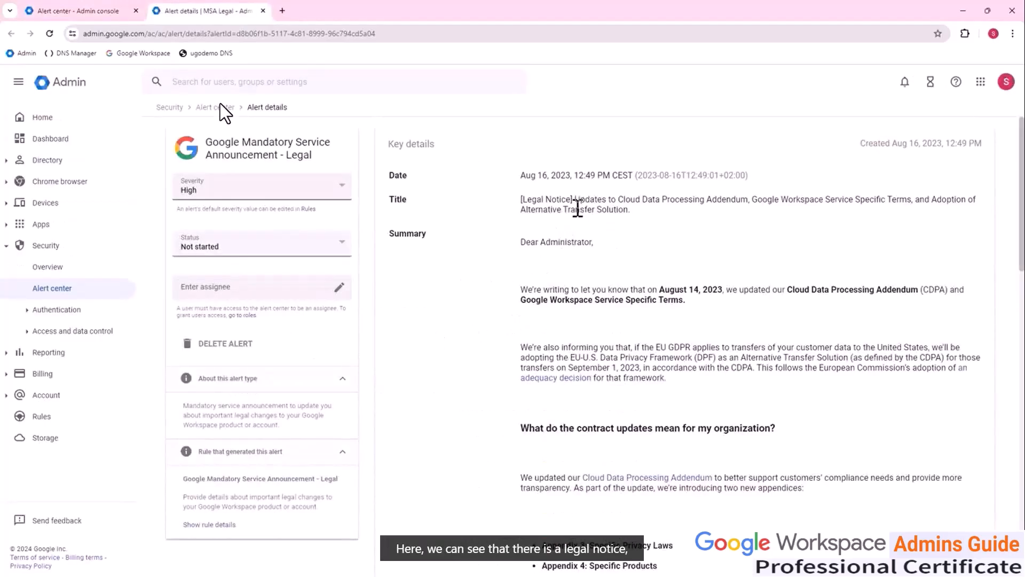
{"action": "mouse_move", "coordinate": [688, 221]}
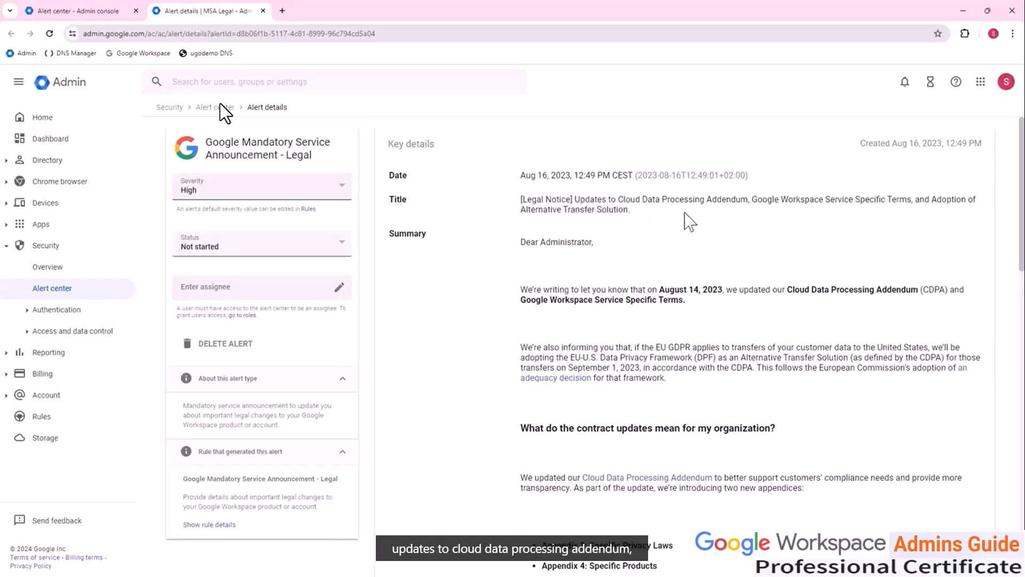
{"action": "mouse_move", "coordinate": [807, 228]}
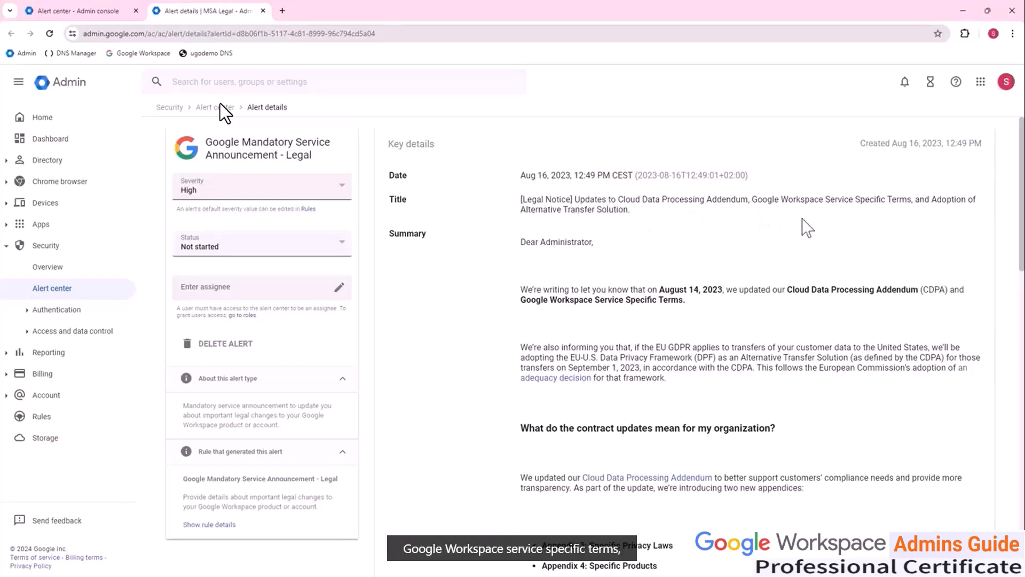
{"action": "mouse_move", "coordinate": [883, 216]}
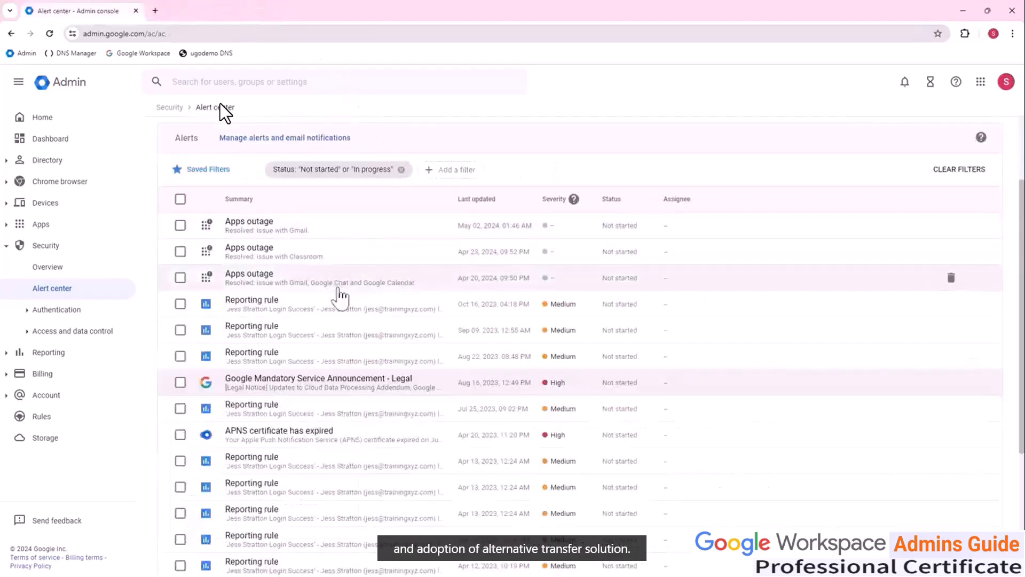
{"action": "scroll", "scroll_direction": "down", "scroll_amount": 3}
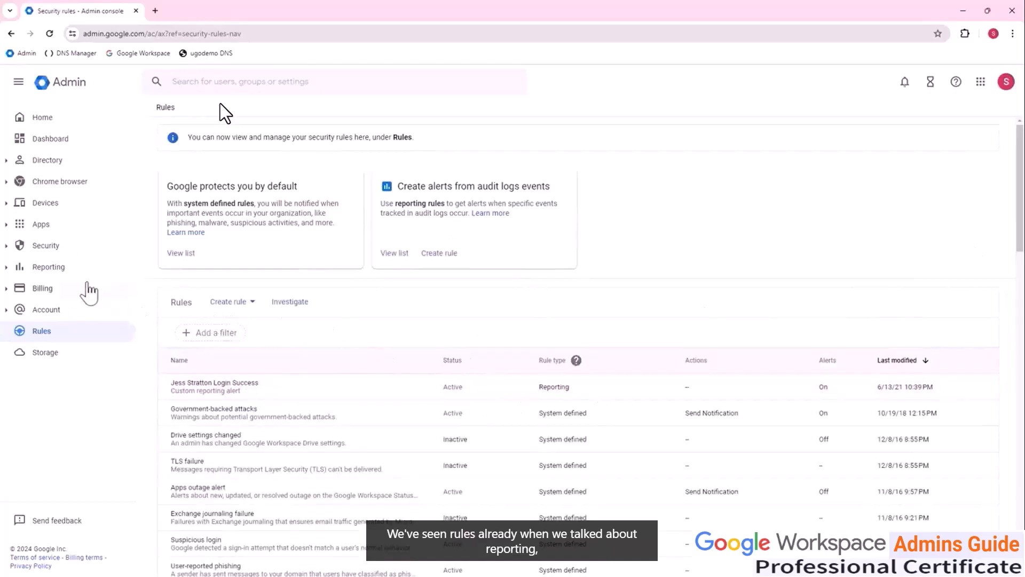
{"action": "mouse_move", "coordinate": [255, 308]}
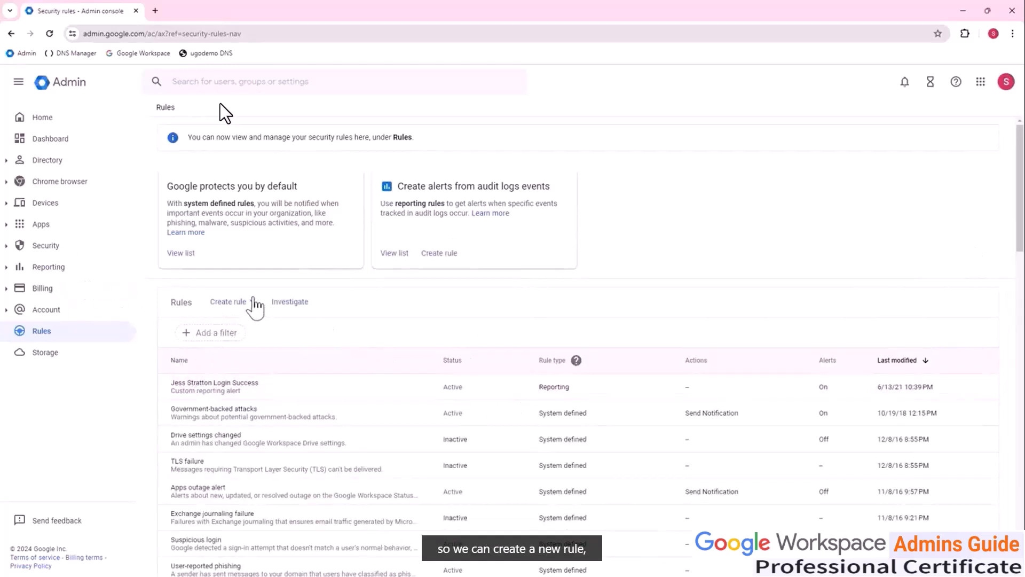
{"action": "left_click", "coordinate": [227, 301]}
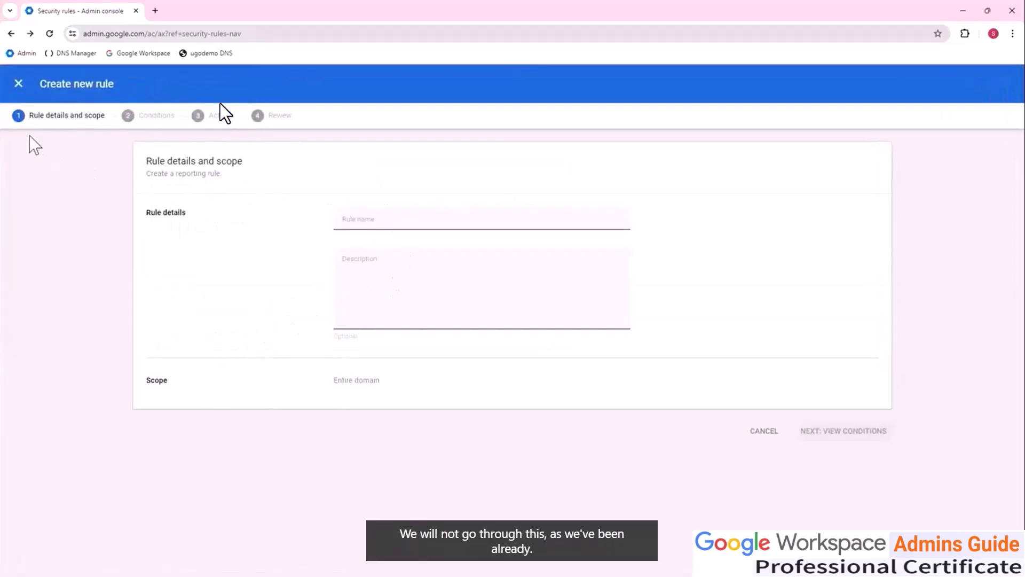
{"action": "left_click", "coordinate": [19, 83]}
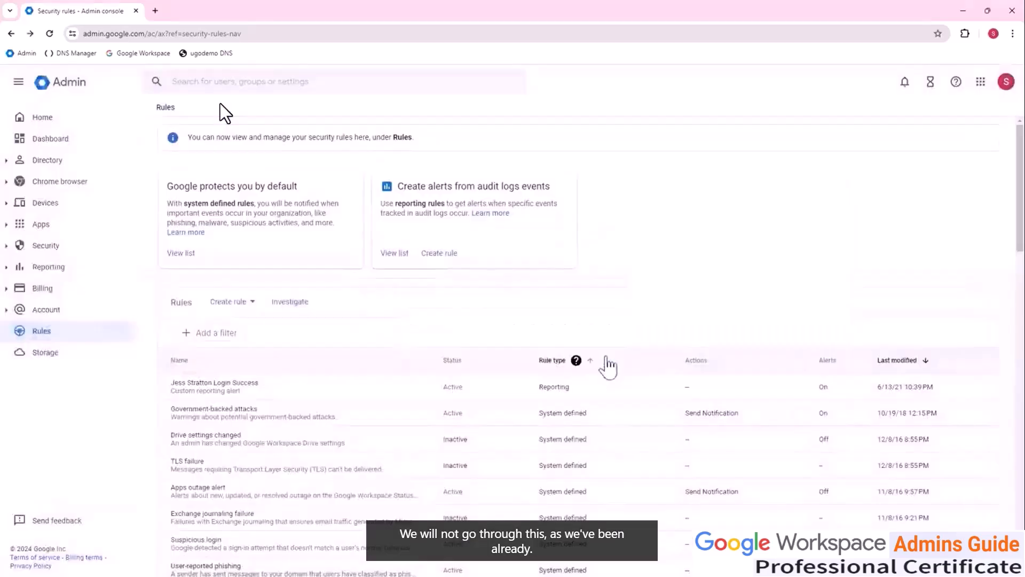
{"action": "left_click", "coordinate": [46, 246]}
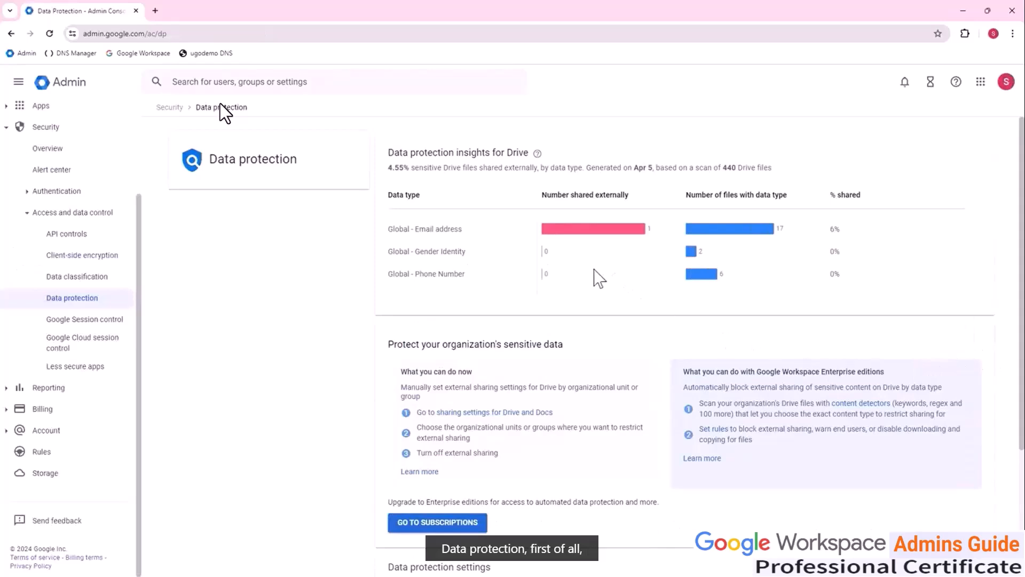
{"action": "mouse_move", "coordinate": [458, 209]}
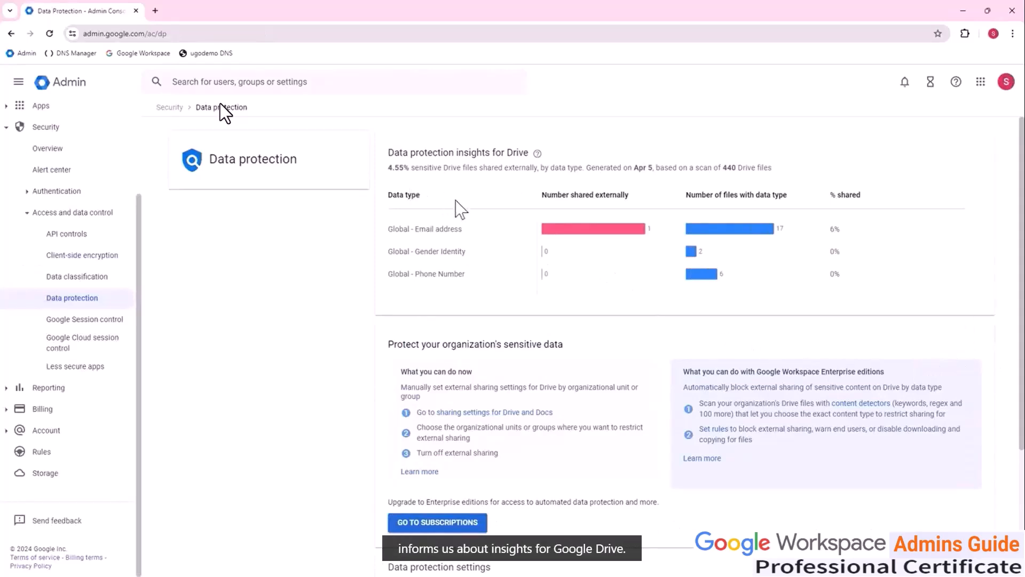
{"action": "mouse_move", "coordinate": [516, 228]}
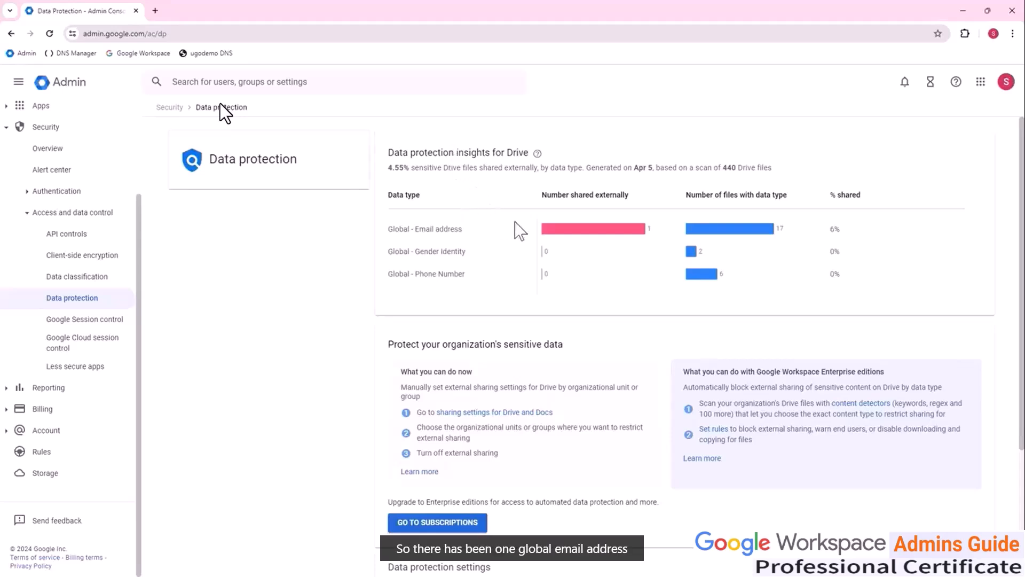
{"action": "mouse_move", "coordinate": [619, 223]}
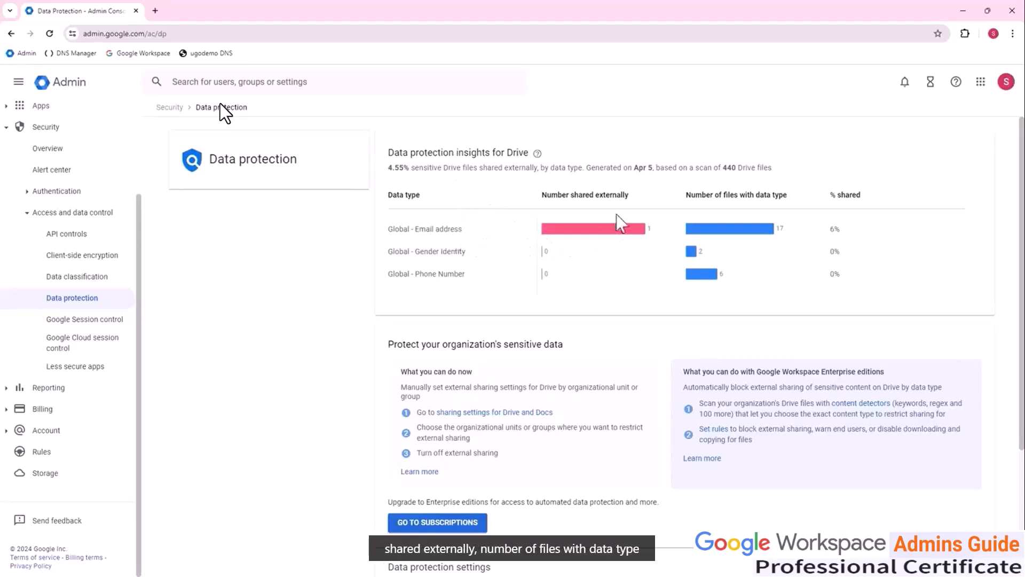
{"action": "mouse_move", "coordinate": [691, 240]}
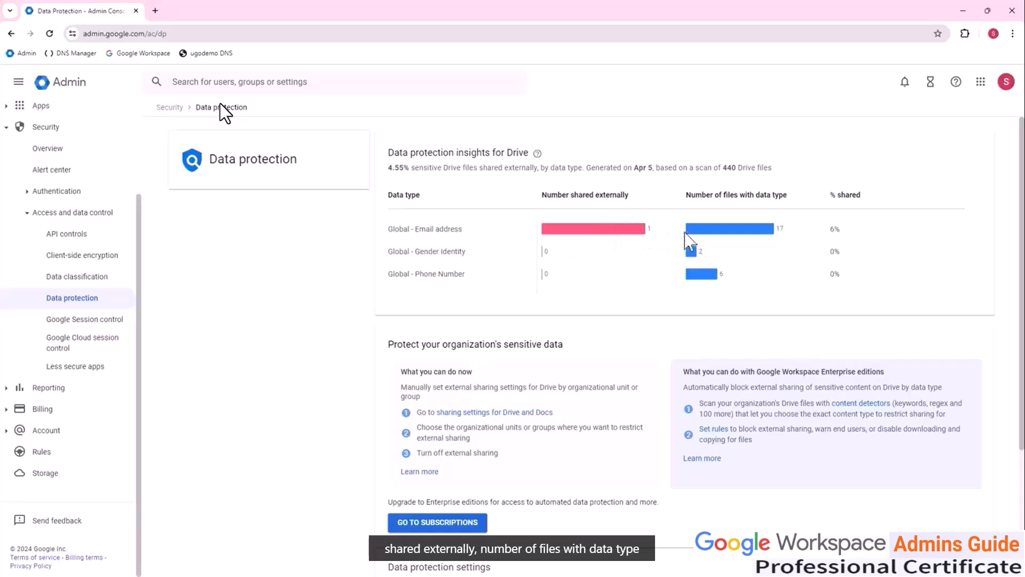
{"action": "mouse_move", "coordinate": [791, 235]}
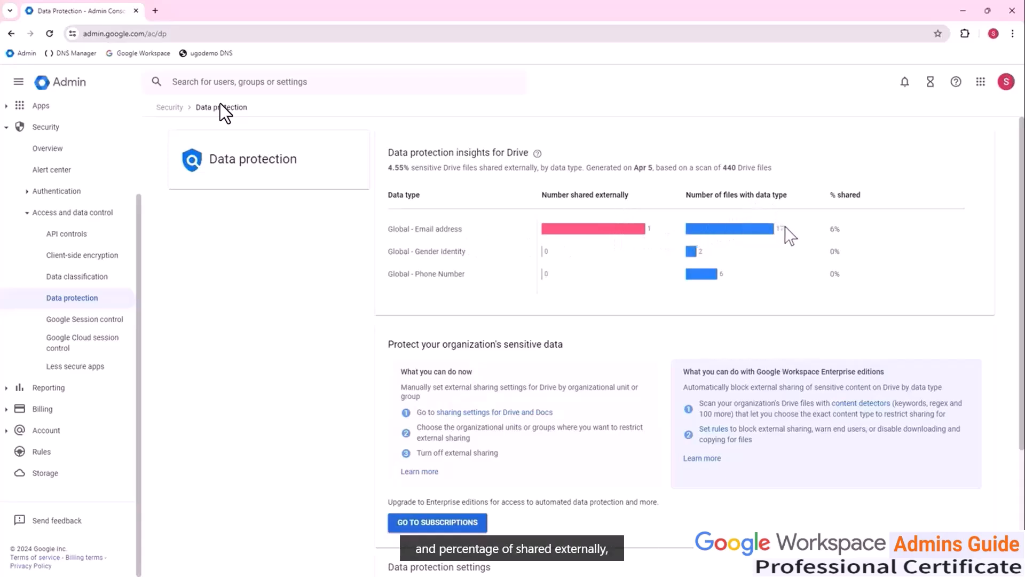
{"action": "mouse_move", "coordinate": [859, 212]}
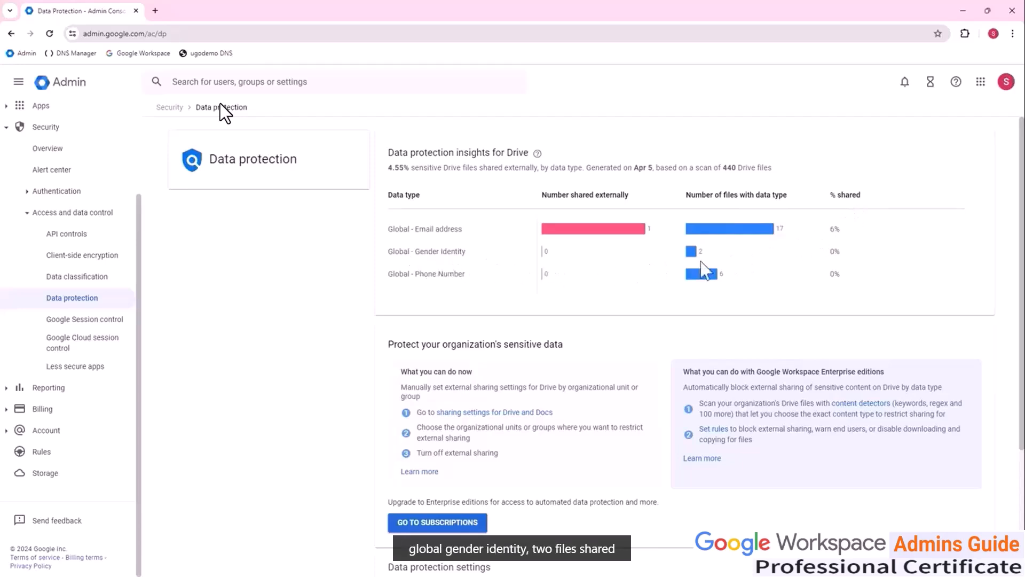
{"action": "mouse_move", "coordinate": [767, 235]}
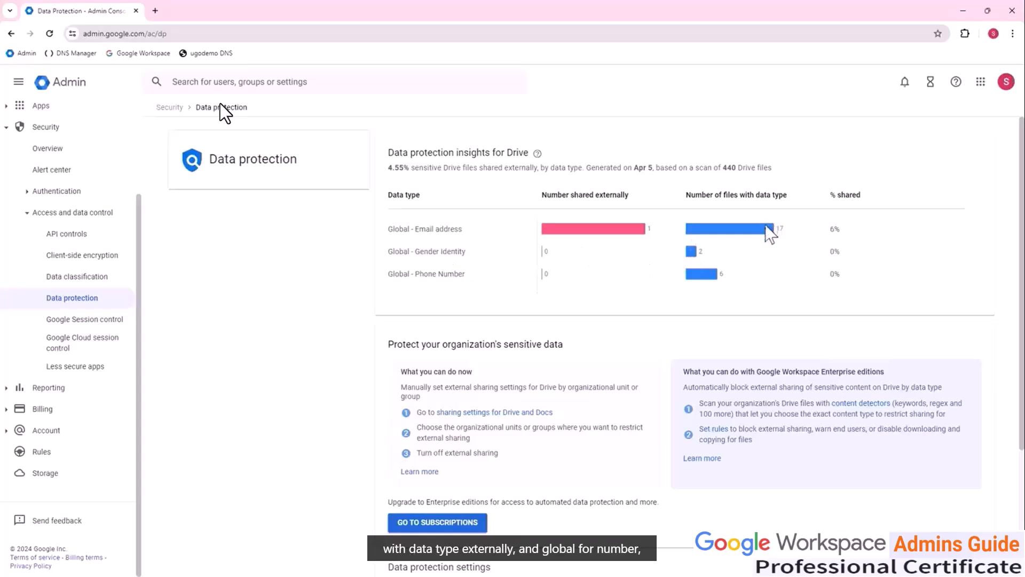
{"action": "mouse_move", "coordinate": [439, 292]}
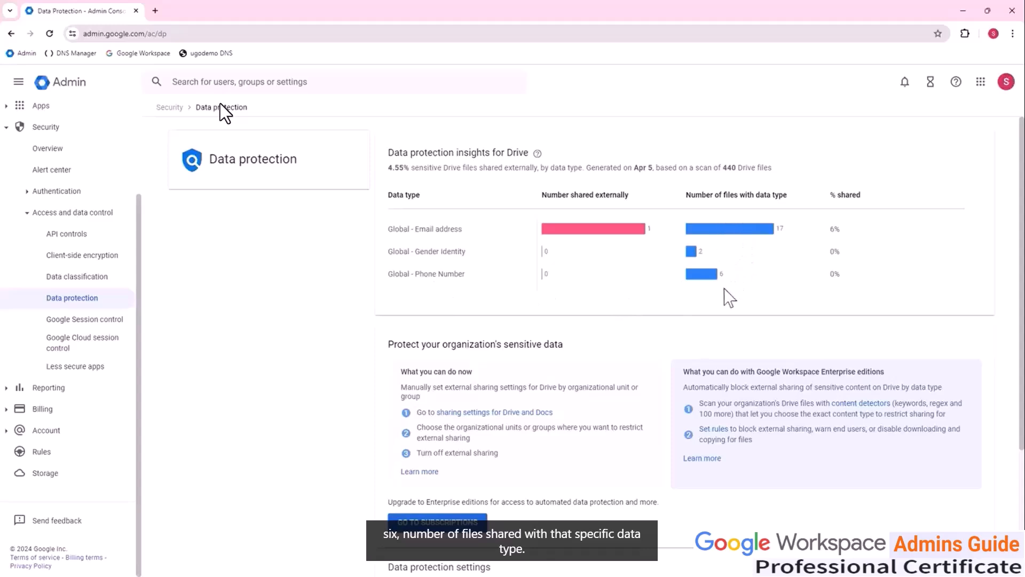
{"action": "mouse_move", "coordinate": [733, 284]}
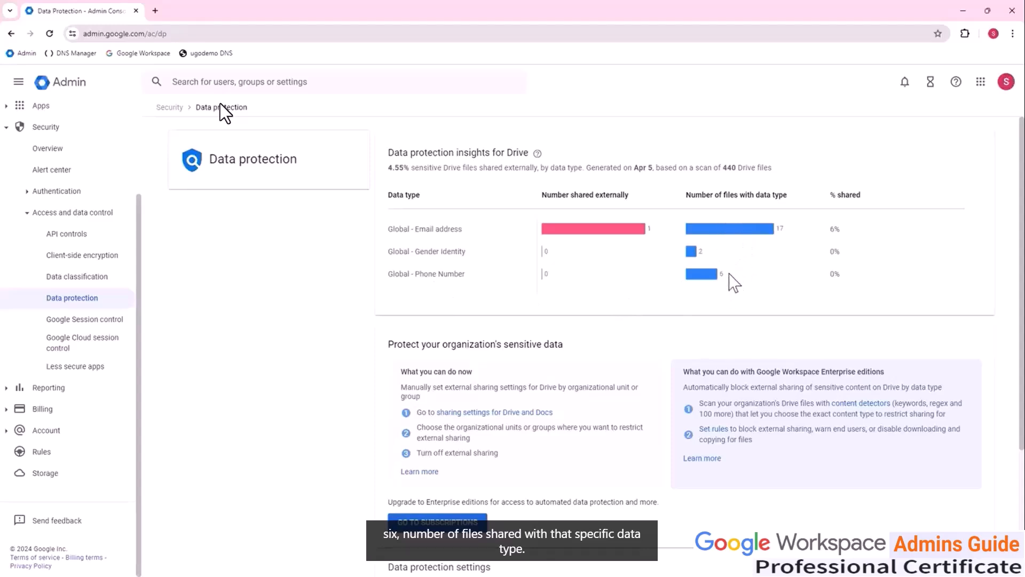
{"action": "scroll", "scroll_direction": "down", "scroll_amount": 3}
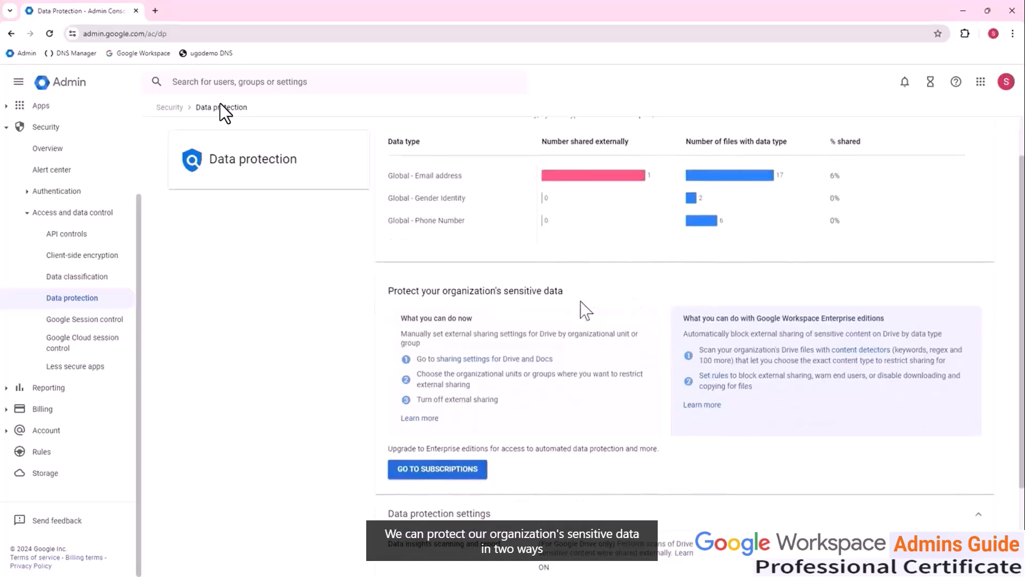
{"action": "scroll", "scroll_direction": "down", "scroll_amount": 3}
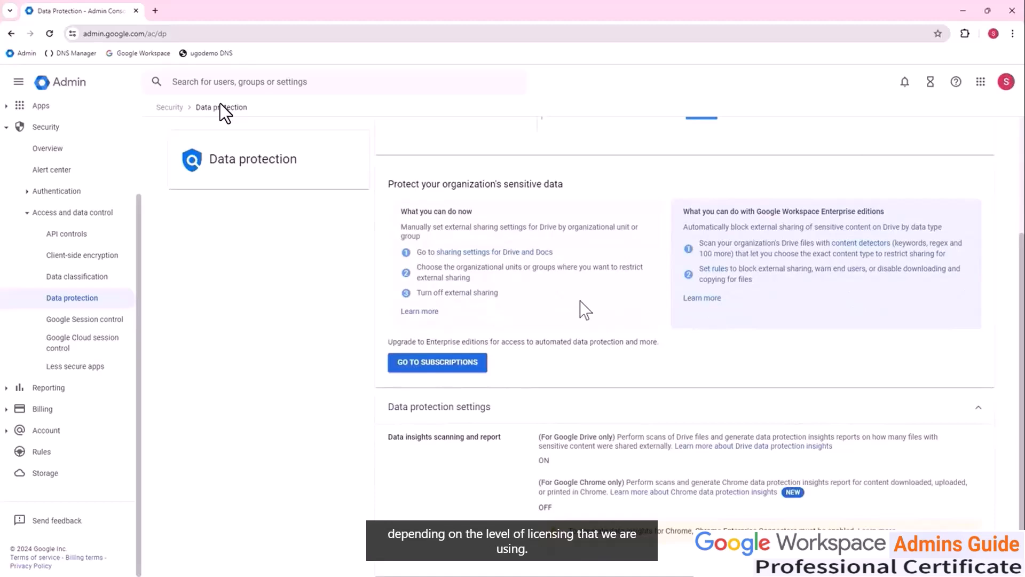
{"action": "mouse_move", "coordinate": [477, 252]}
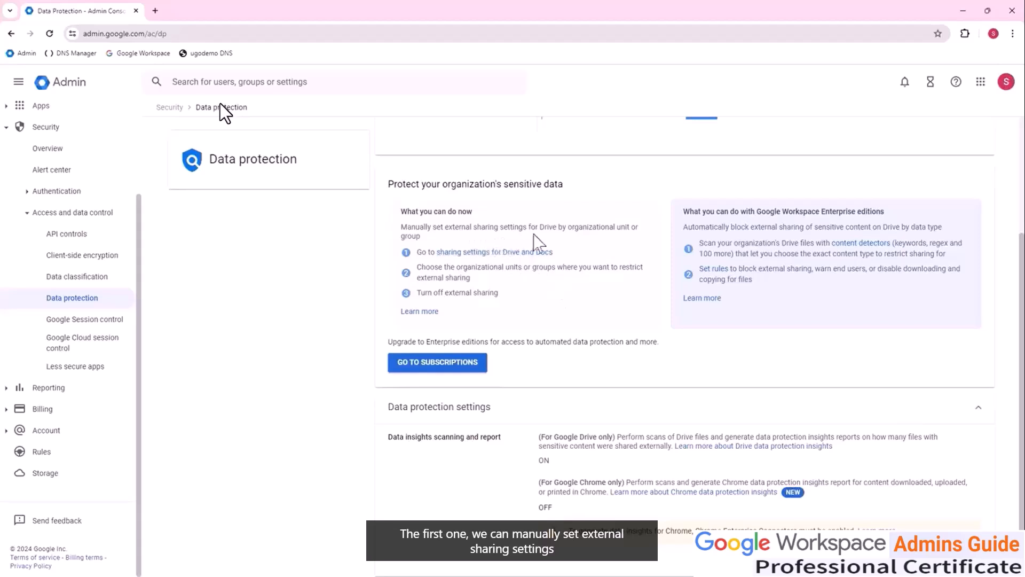
{"action": "mouse_move", "coordinate": [566, 243]}
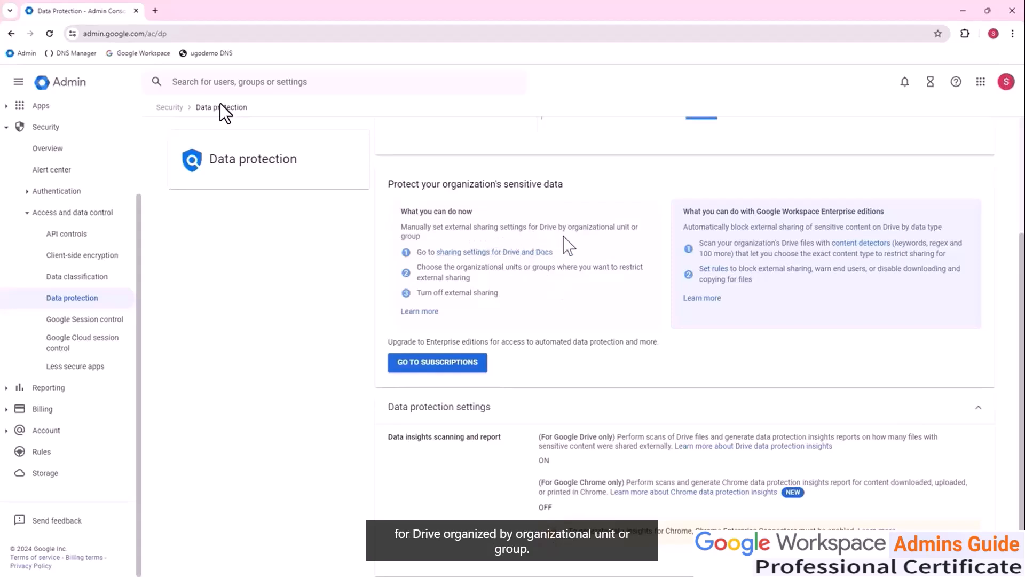
{"action": "mouse_move", "coordinate": [576, 247]}
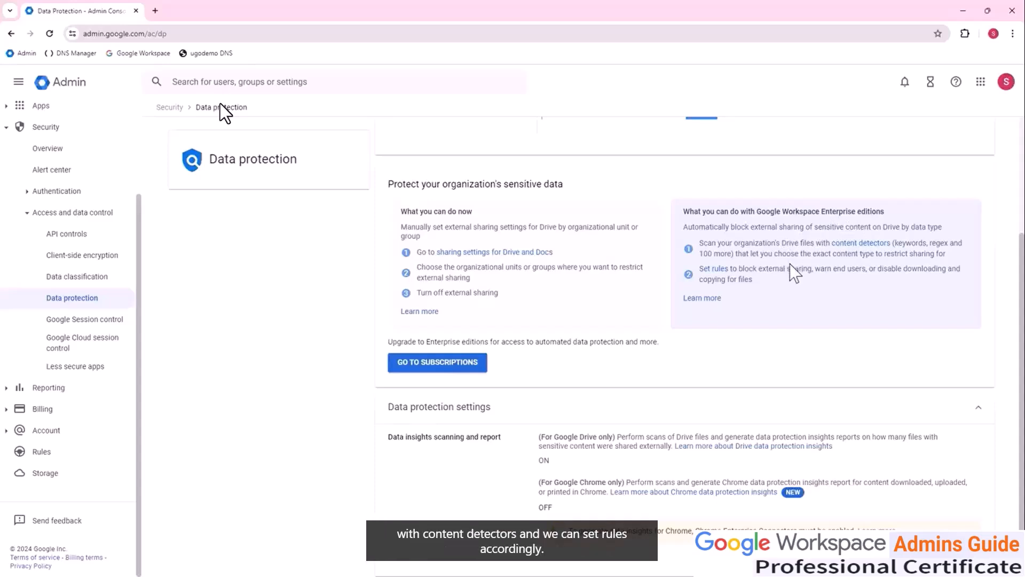
{"action": "mouse_move", "coordinate": [794, 292]}
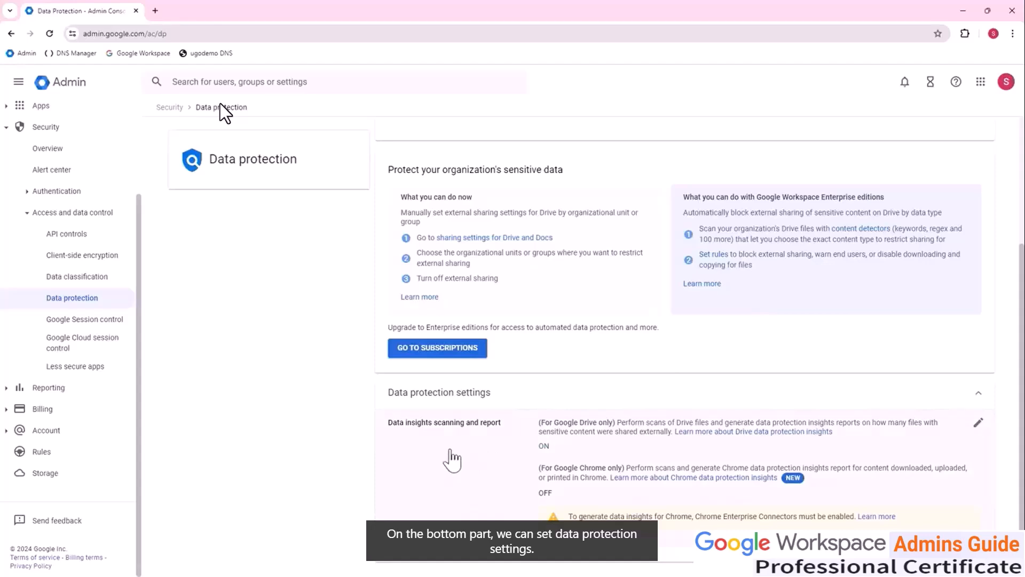
{"action": "mouse_move", "coordinate": [454, 458]}
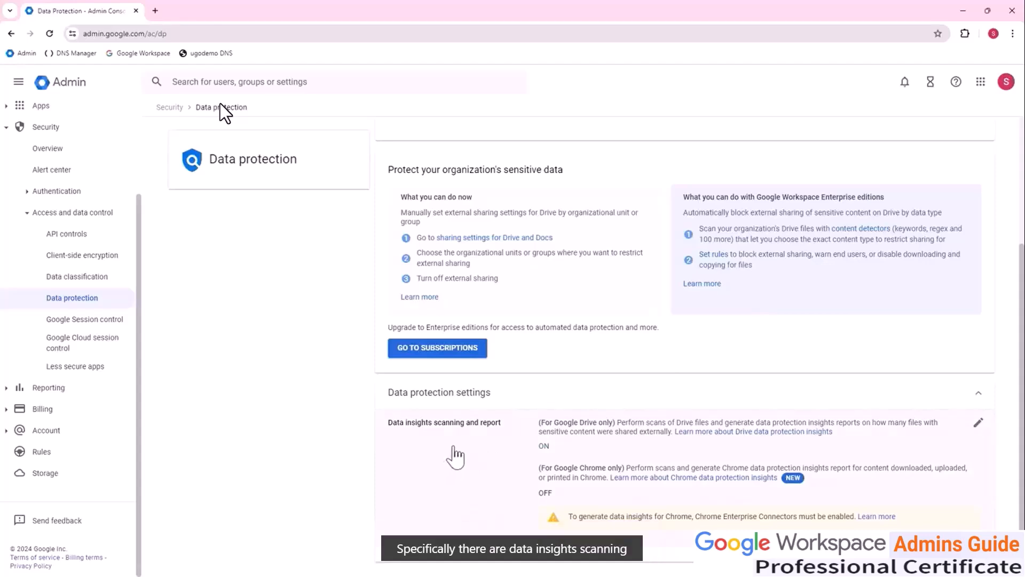
{"action": "mouse_move", "coordinate": [587, 453]}
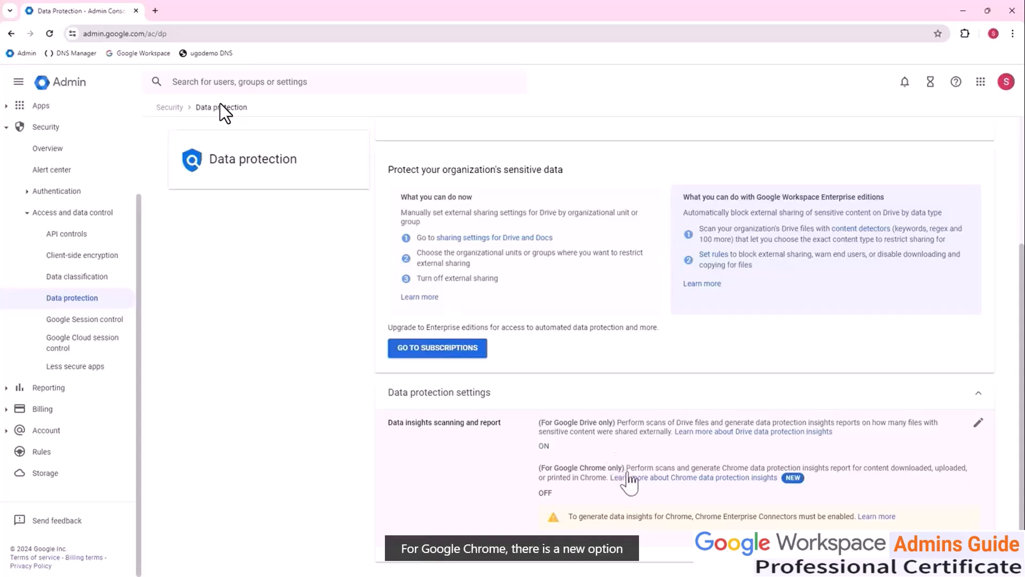
{"action": "mouse_move", "coordinate": [709, 499]}
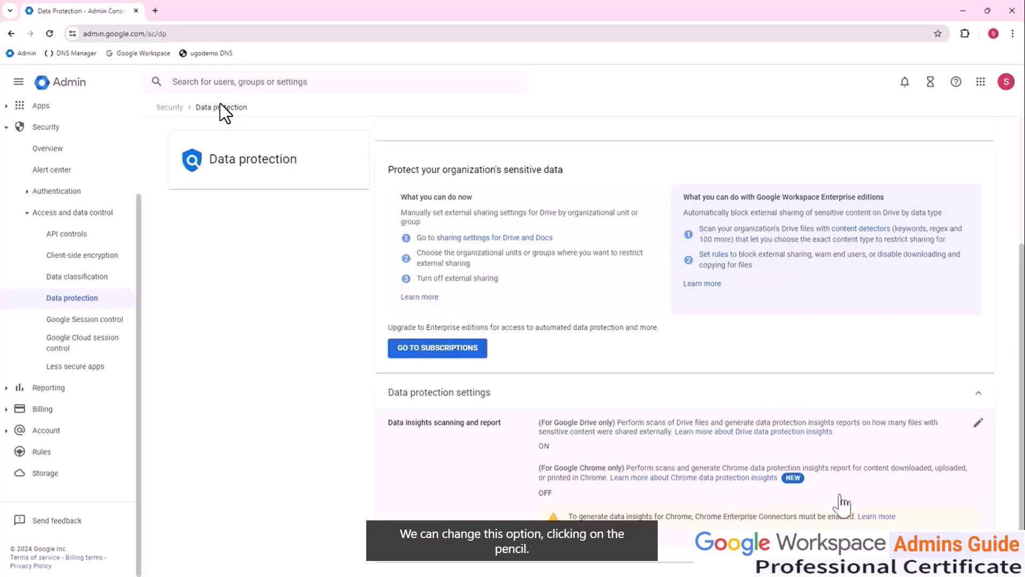
{"action": "left_click", "coordinate": [977, 423]}
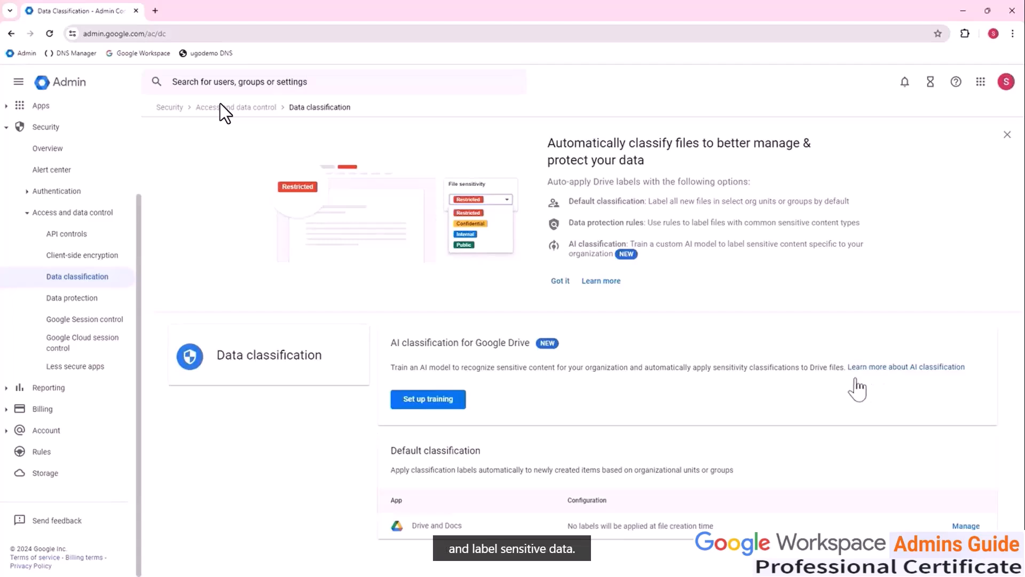
{"action": "mouse_move", "coordinate": [565, 368]}
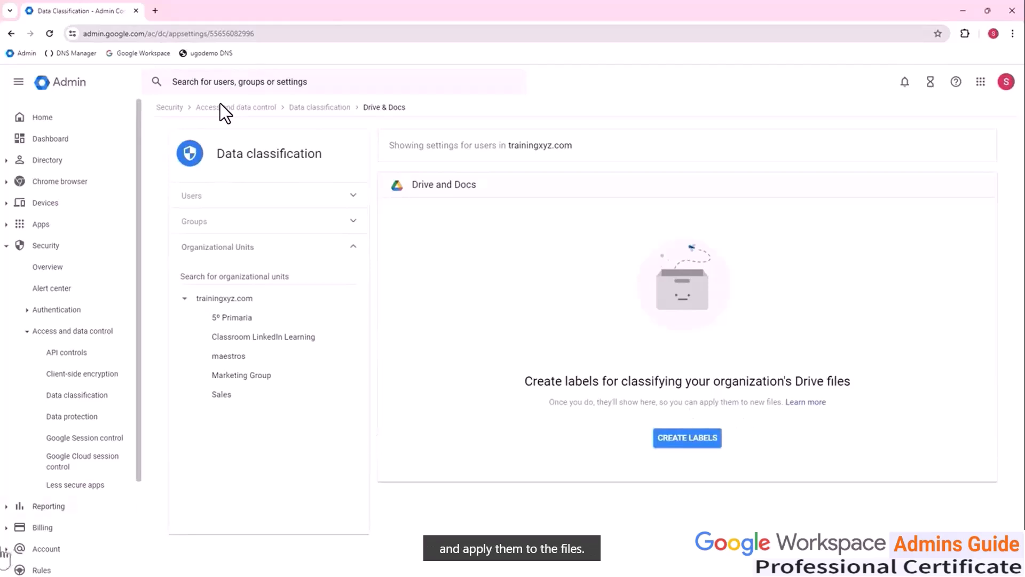
{"action": "mouse_move", "coordinate": [287, 314]}
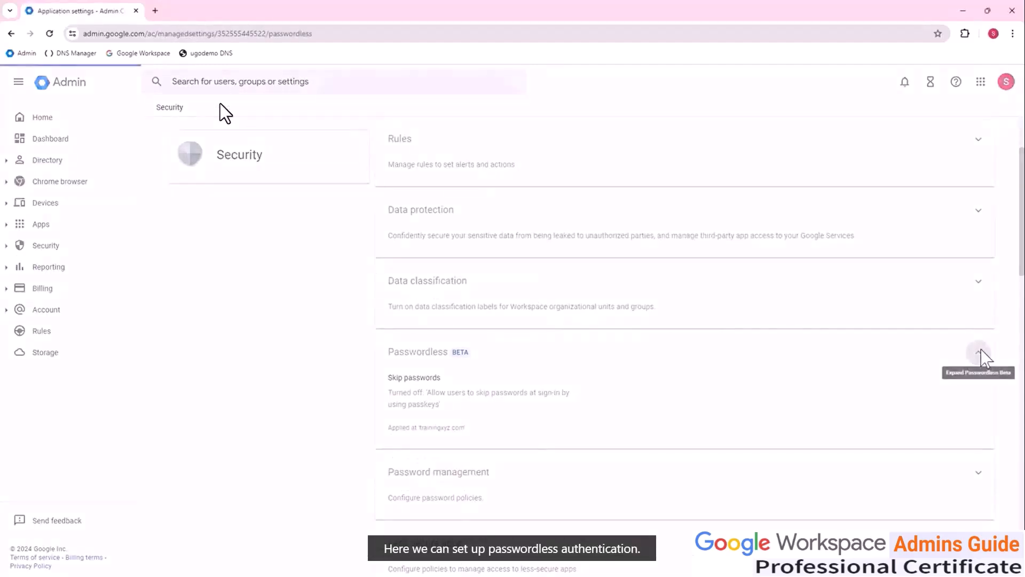
Step: Expand the Passwordless BETA section, showing skip passwords at sign-in turned off
{"action": "left_click", "coordinate": [979, 351]}
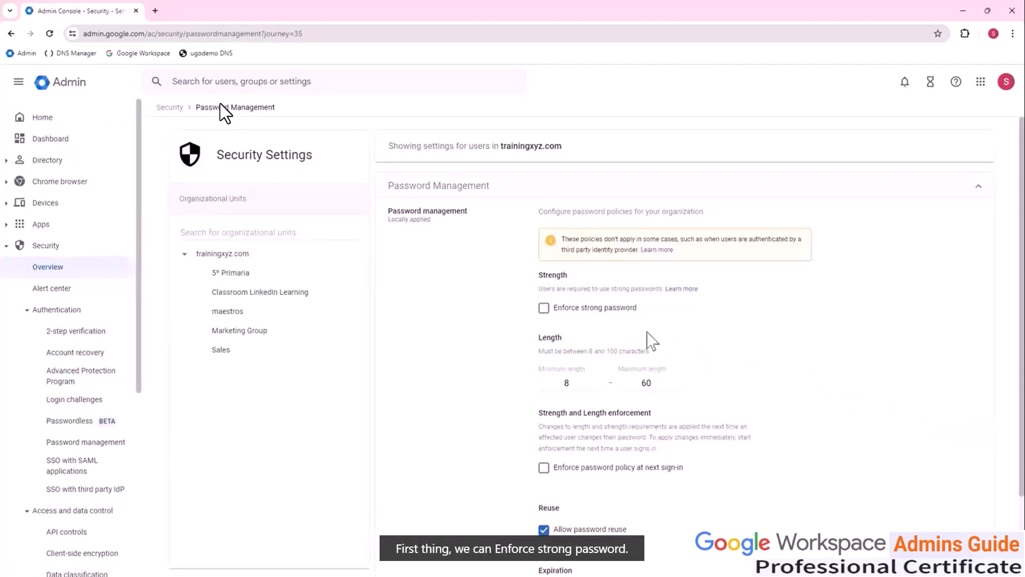
{"action": "mouse_move", "coordinate": [543, 307]}
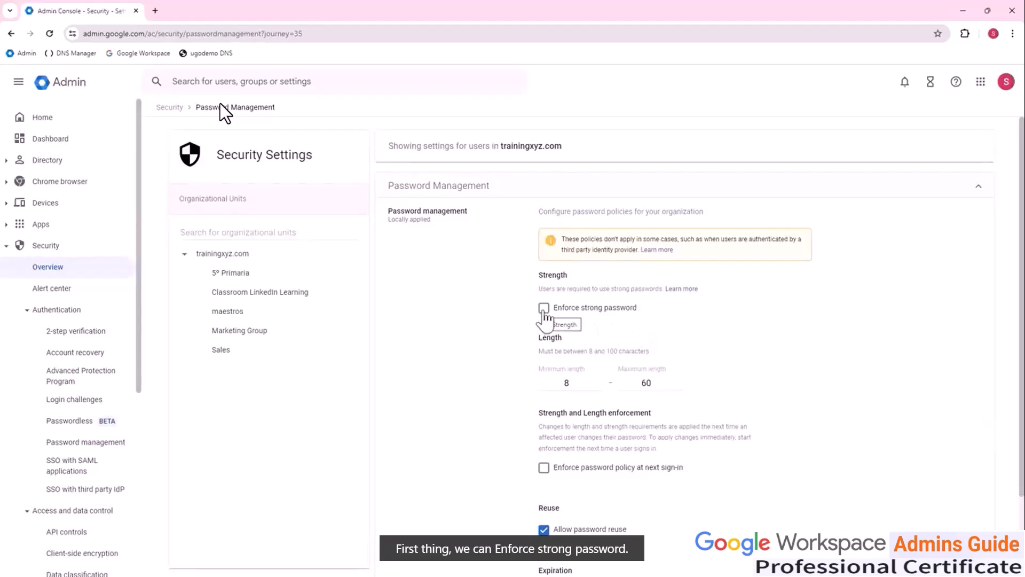
{"action": "mouse_move", "coordinate": [736, 339]}
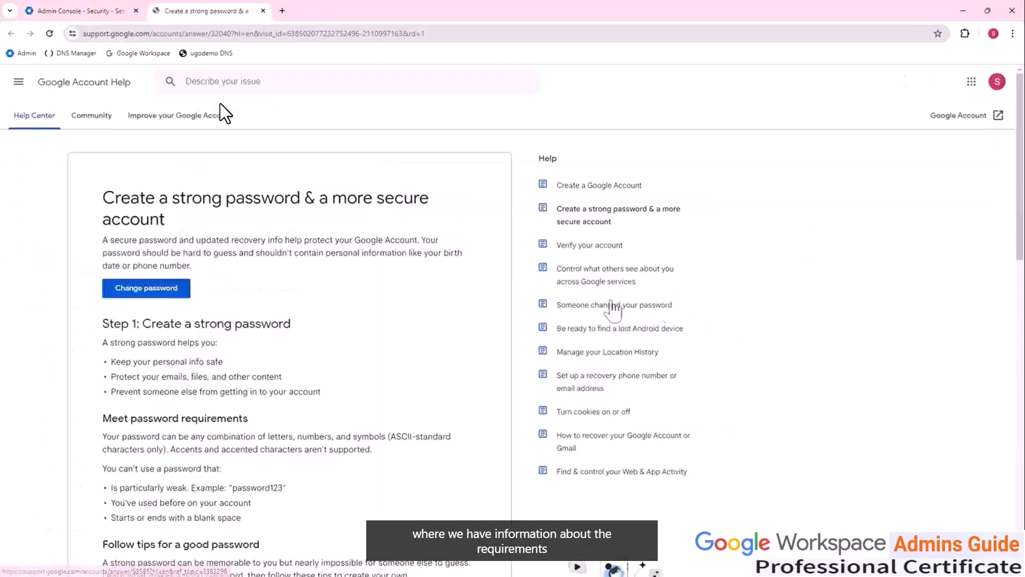
Step: Read through the 'Create a strong password' help article and close it, returning to Password management
{"action": "scroll", "scroll_direction": "down", "scroll_amount": 3}
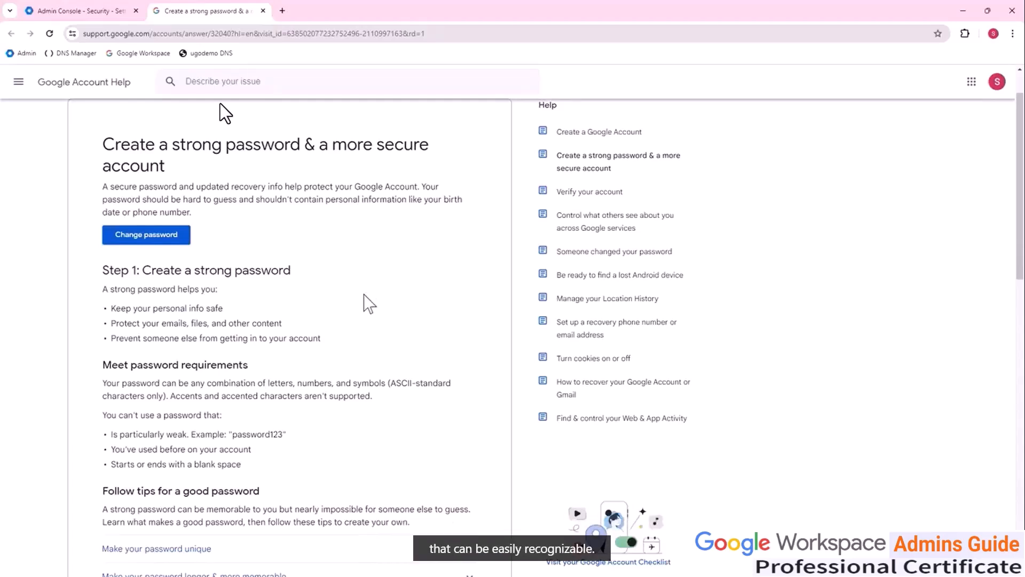
{"action": "scroll", "scroll_direction": "down", "scroll_amount": 3}
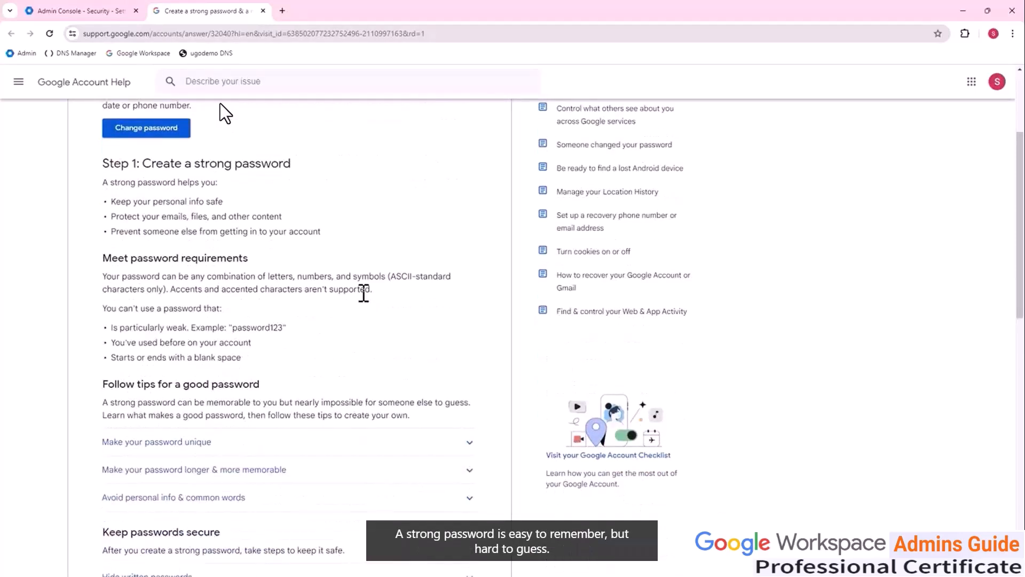
{"action": "left_click", "coordinate": [77, 11]}
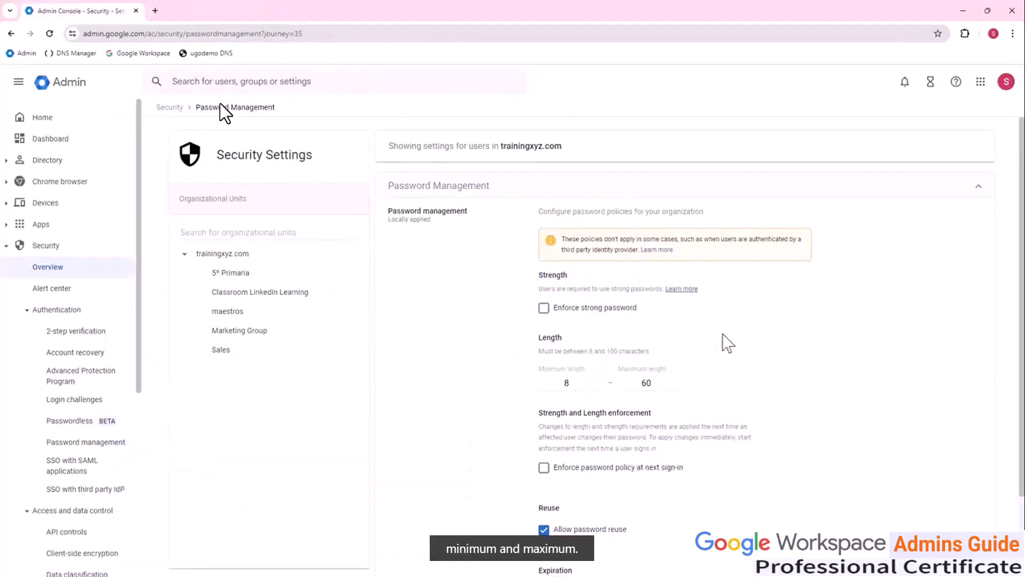
{"action": "scroll", "scroll_direction": "down", "scroll_amount": 3}
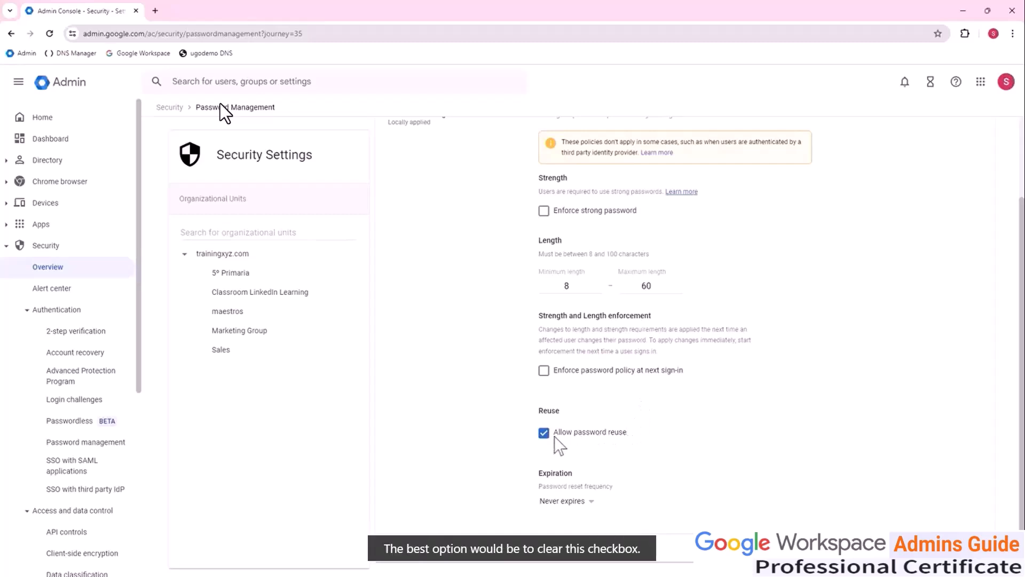
{"action": "mouse_move", "coordinate": [564, 459]}
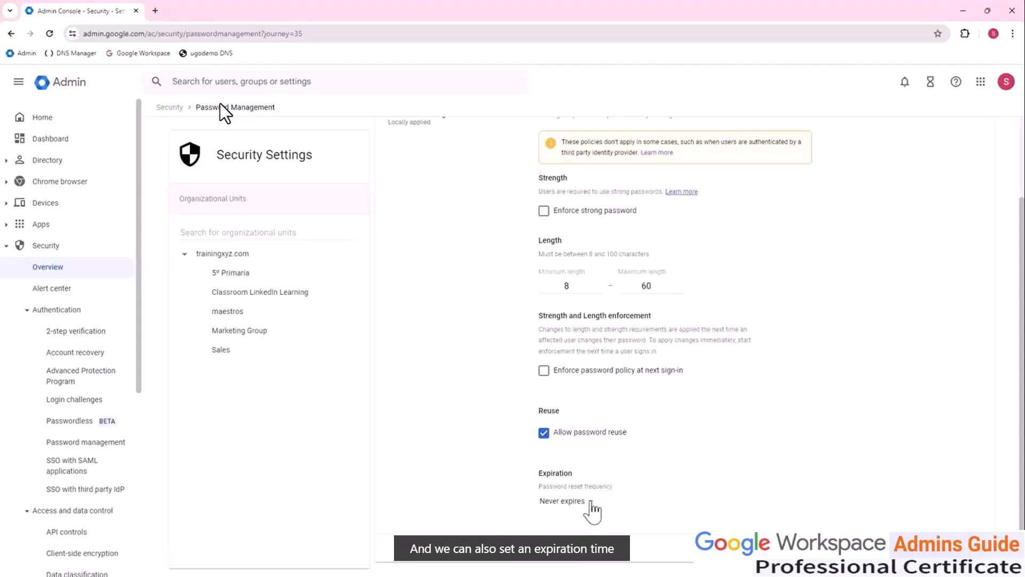
{"action": "left_click", "coordinate": [563, 501]}
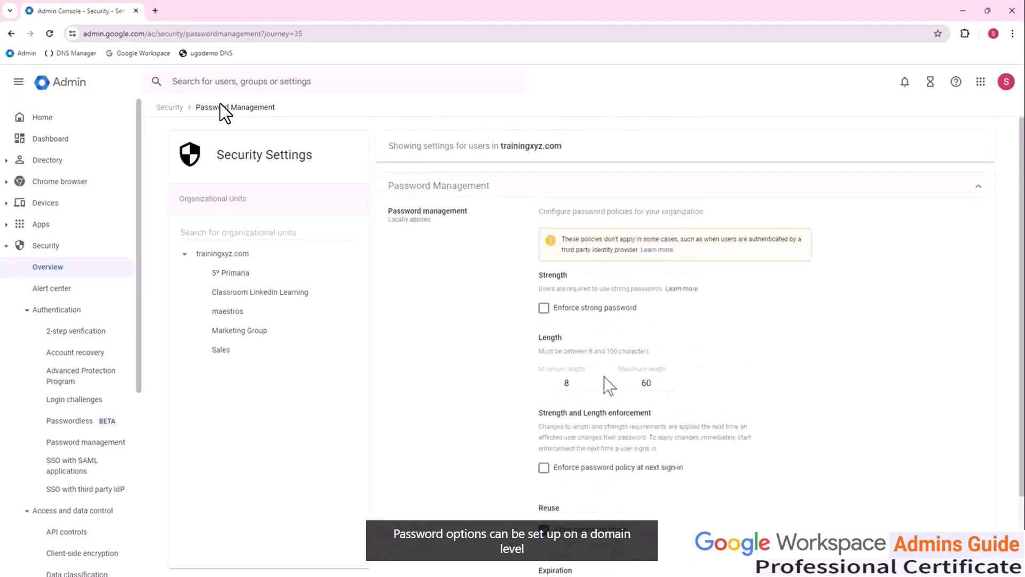
{"action": "mouse_move", "coordinate": [436, 326]}
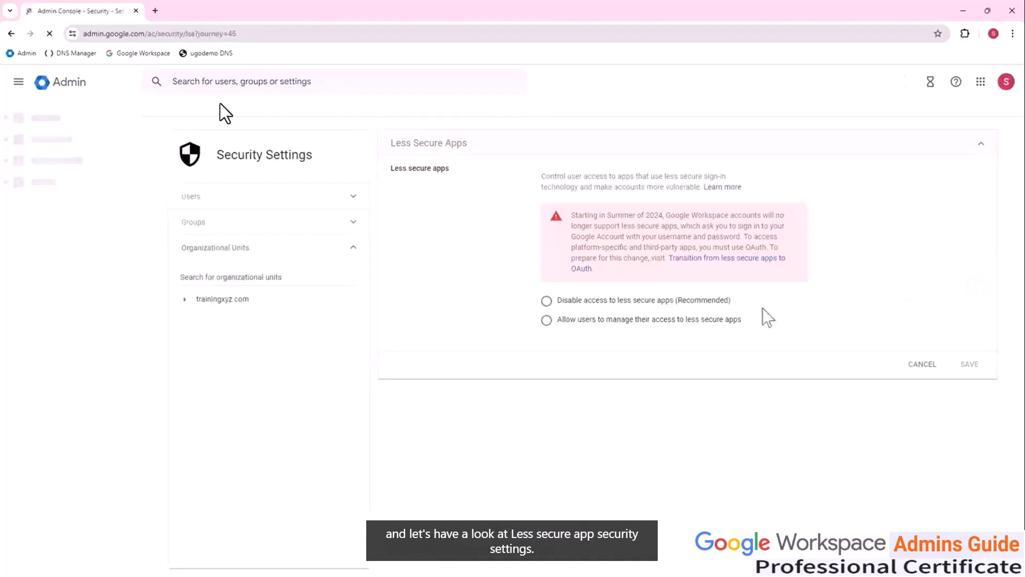
Step: From Less Secure Apps, view the 'Transition from less secure apps to OAuth' article and close it
{"action": "left_click", "coordinate": [547, 320]}
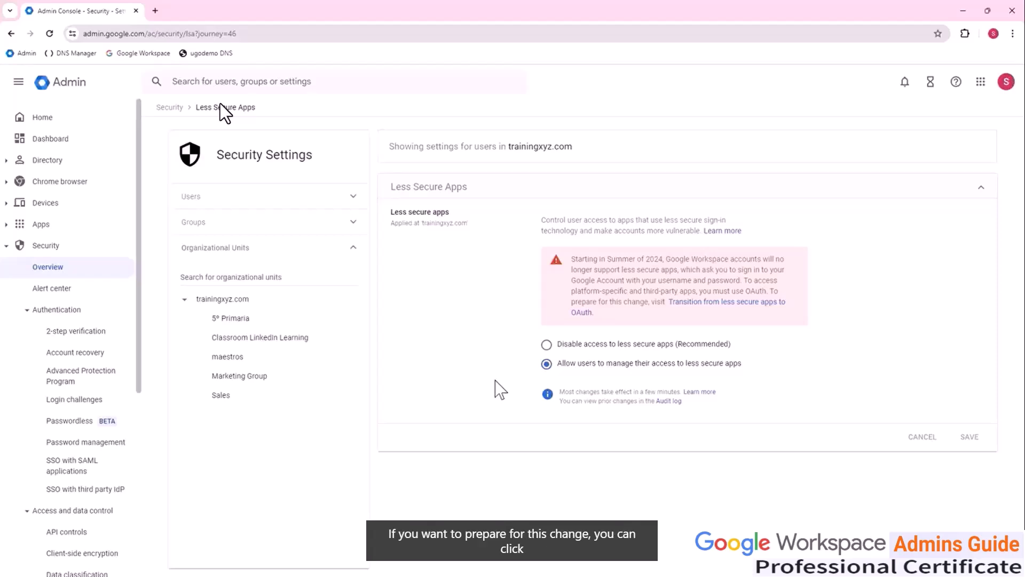
{"action": "mouse_move", "coordinate": [692, 318]}
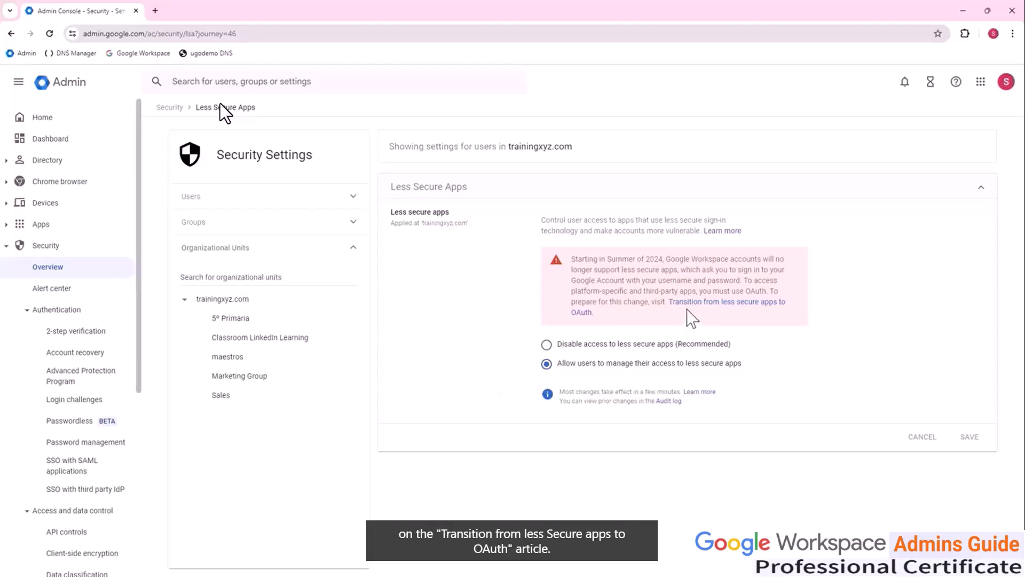
{"action": "left_click", "coordinate": [726, 301]}
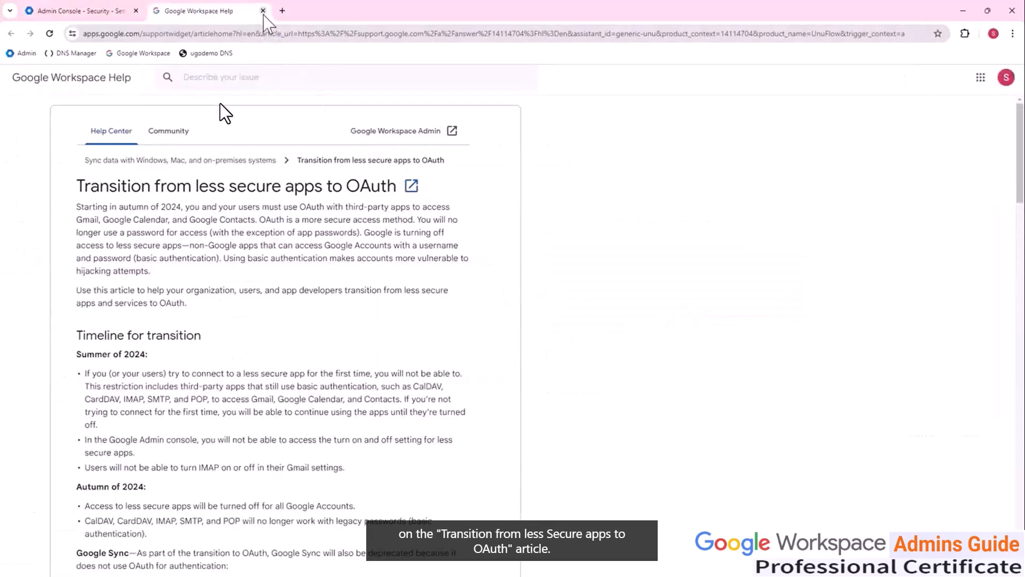
{"action": "left_click", "coordinate": [262, 11]}
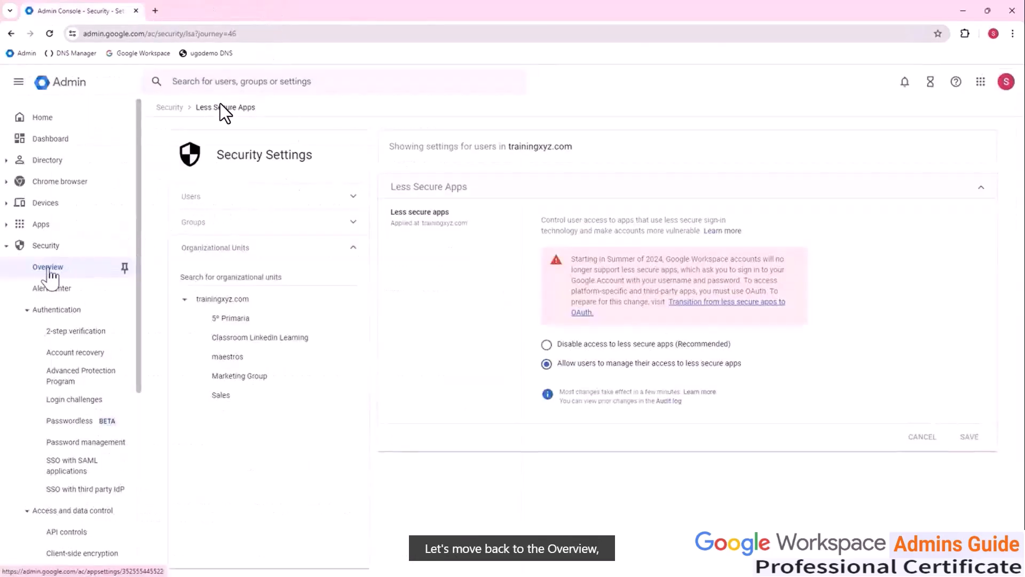
Step: Return to the Security overview and go to the 2-Step Verification settings
{"action": "left_click", "coordinate": [47, 267]}
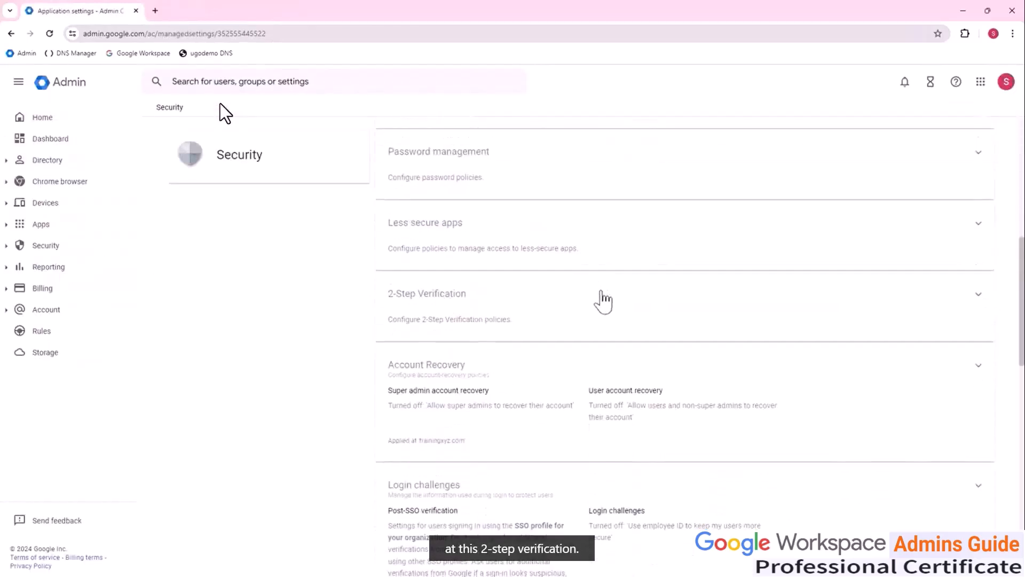
{"action": "left_click", "coordinate": [427, 292]}
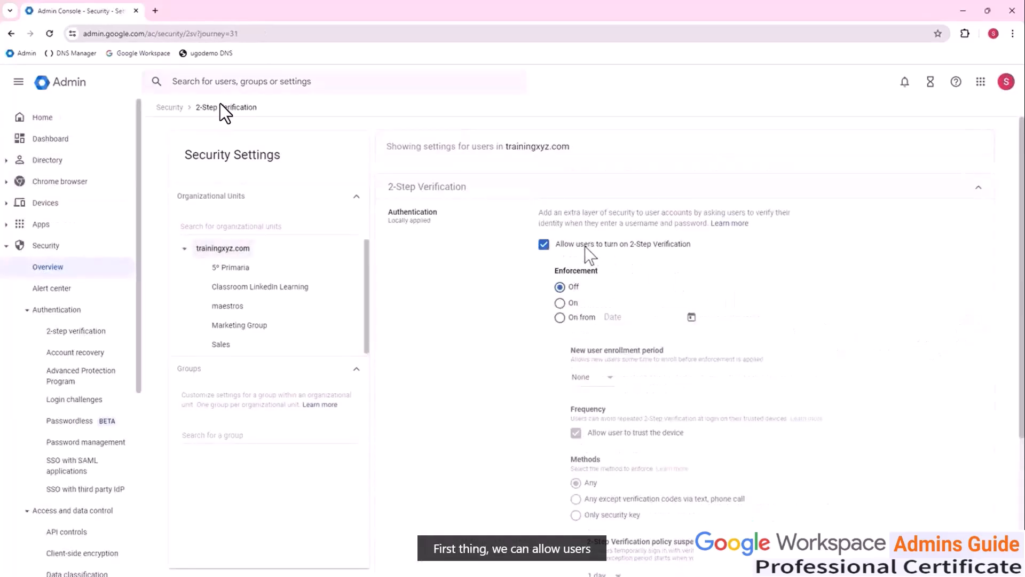
{"action": "mouse_move", "coordinate": [660, 308]}
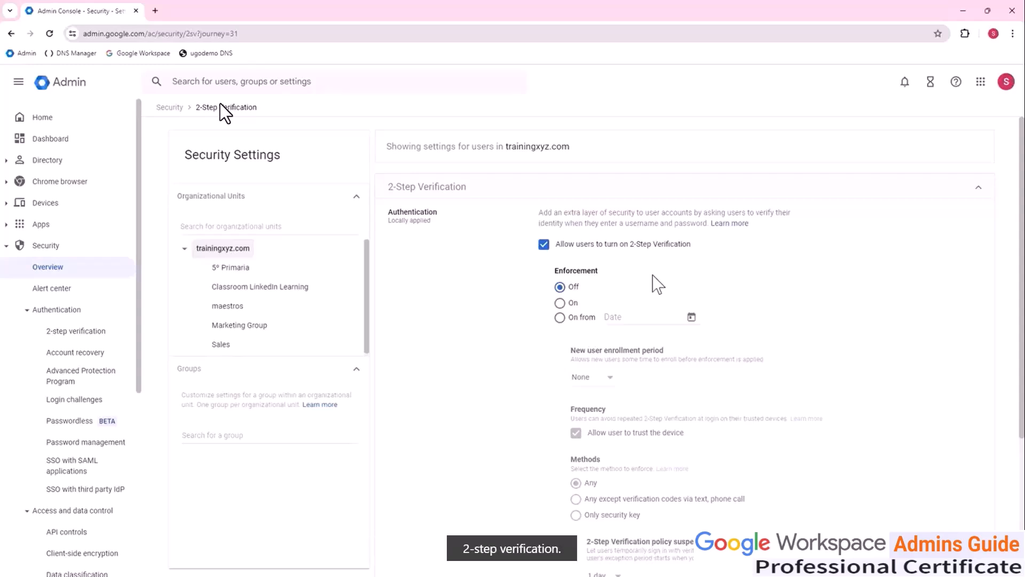
Step: Turn 2-Step Verification enforcement On, keep new-user enrollment period None, and review Methods and Security codes
{"action": "scroll", "scroll_direction": "down", "scroll_amount": 3}
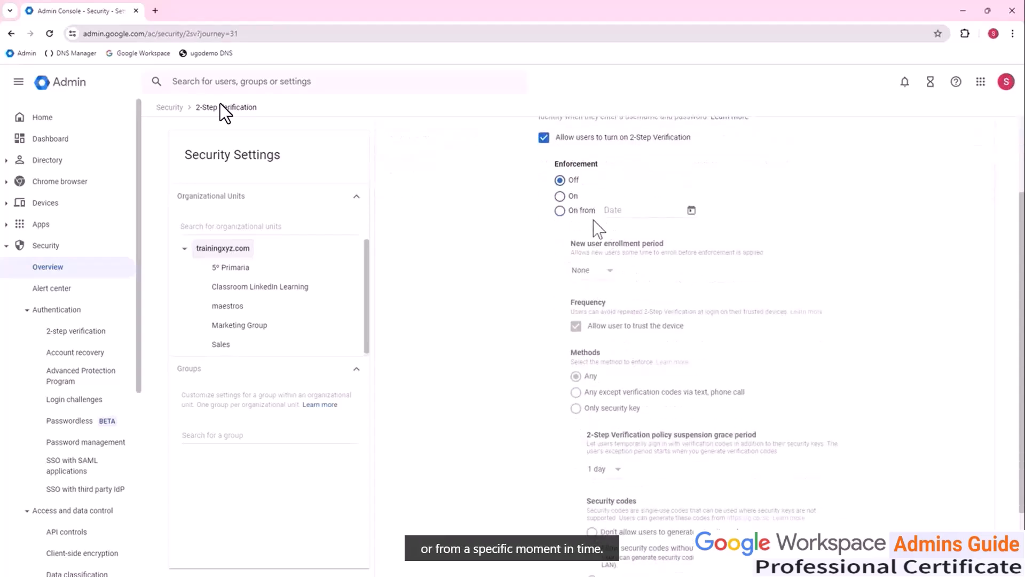
{"action": "mouse_move", "coordinate": [711, 276]}
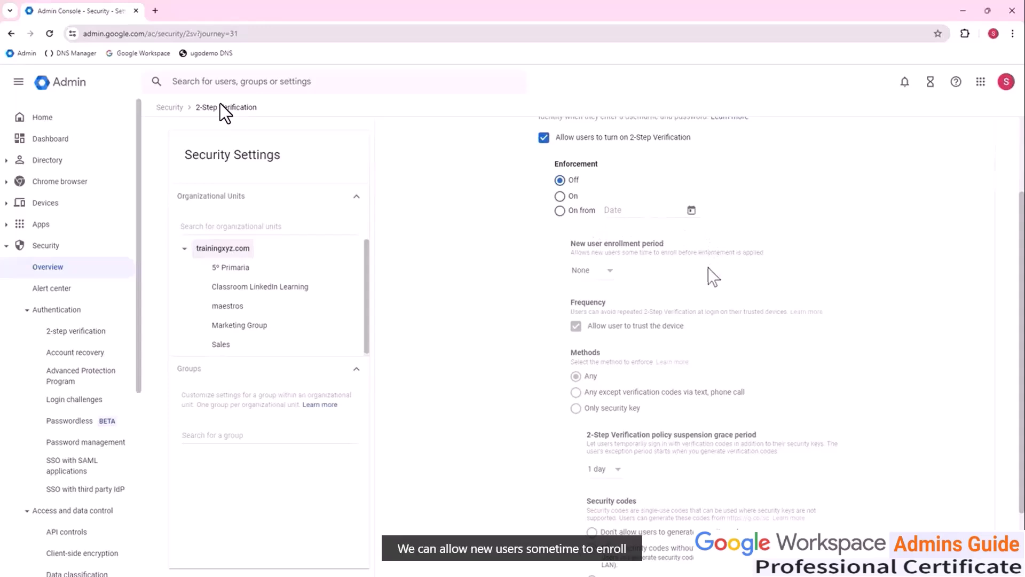
{"action": "mouse_move", "coordinate": [646, 268]}
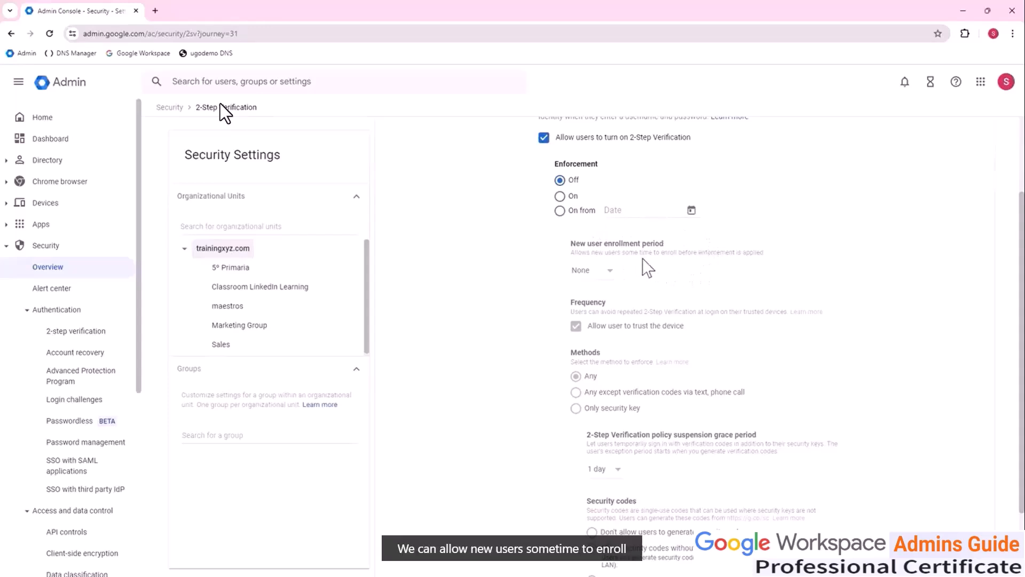
{"action": "mouse_move", "coordinate": [634, 277]}
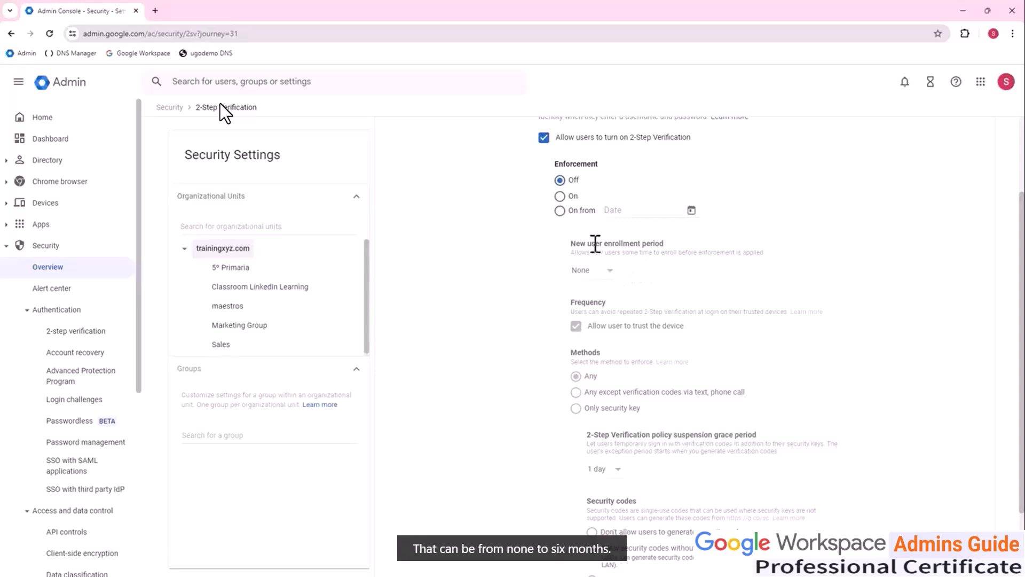
{"action": "left_click", "coordinate": [592, 270]}
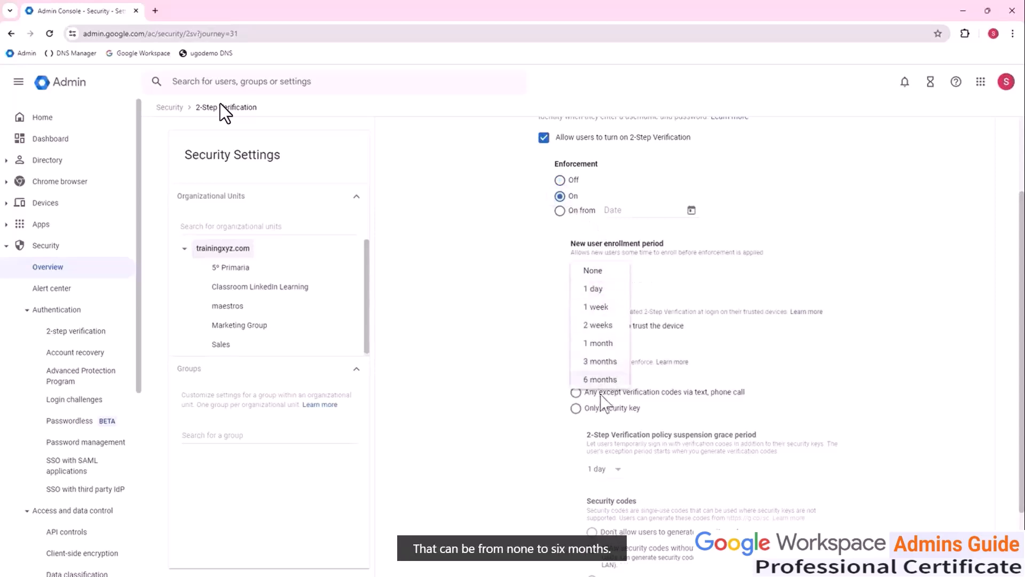
{"action": "left_click", "coordinate": [592, 270]}
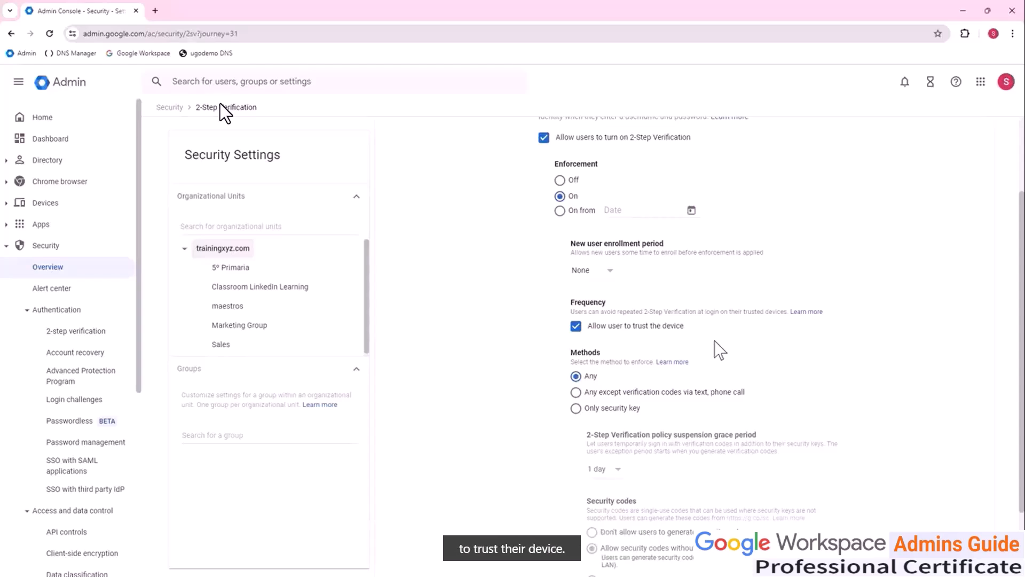
{"action": "mouse_move", "coordinate": [727, 348]}
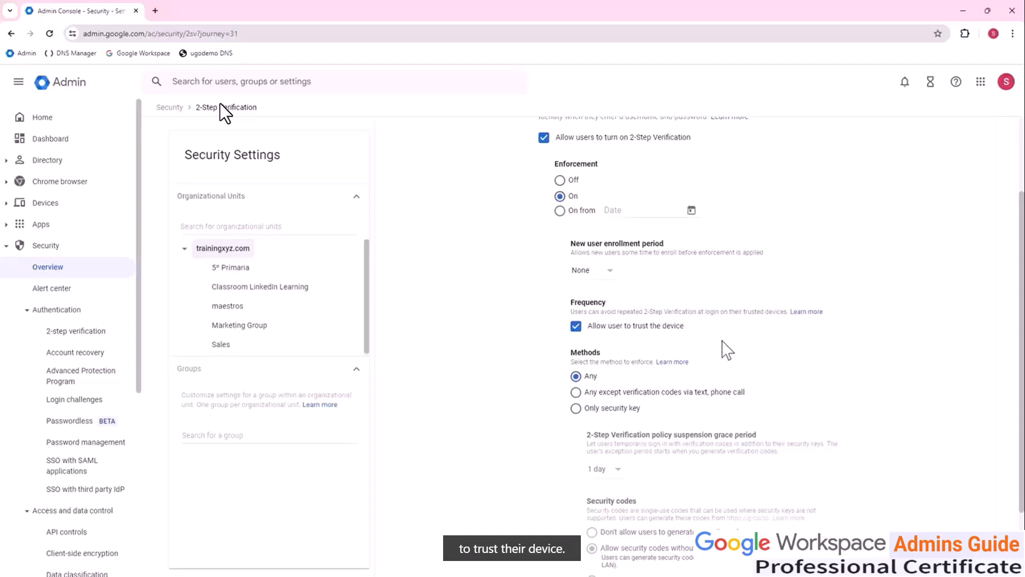
{"action": "scroll", "scroll_direction": "down", "scroll_amount": 3}
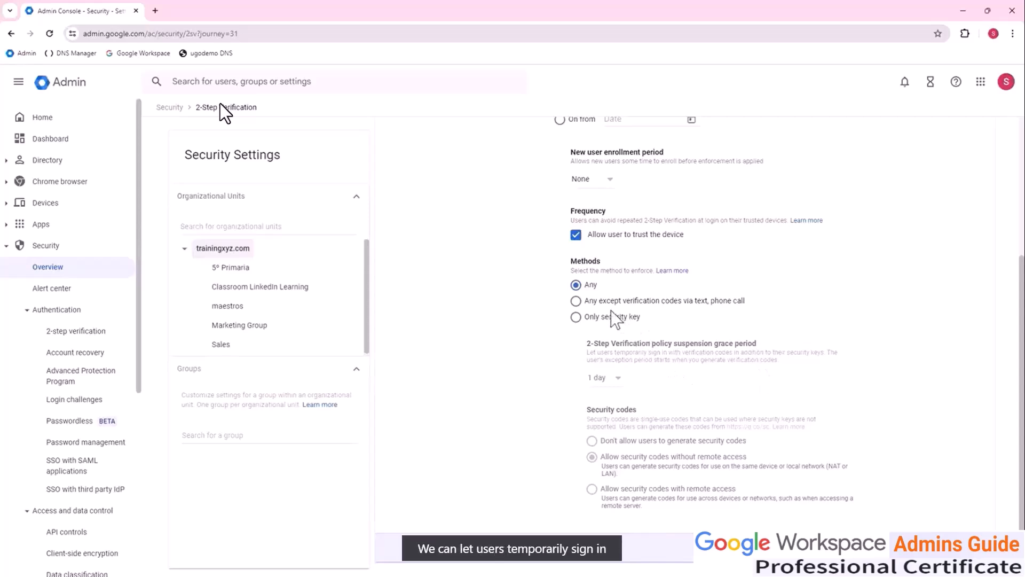
{"action": "mouse_move", "coordinate": [739, 467]}
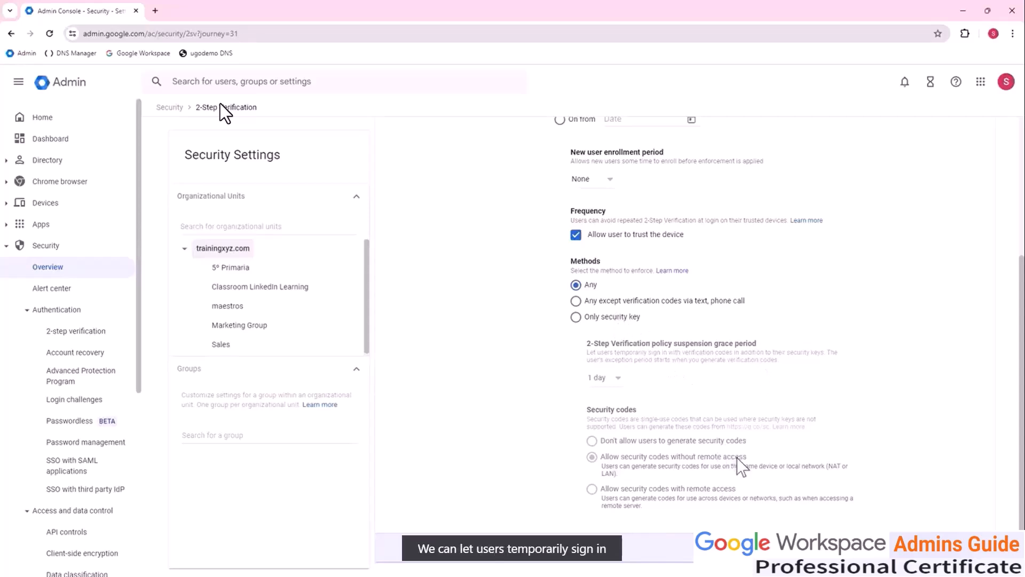